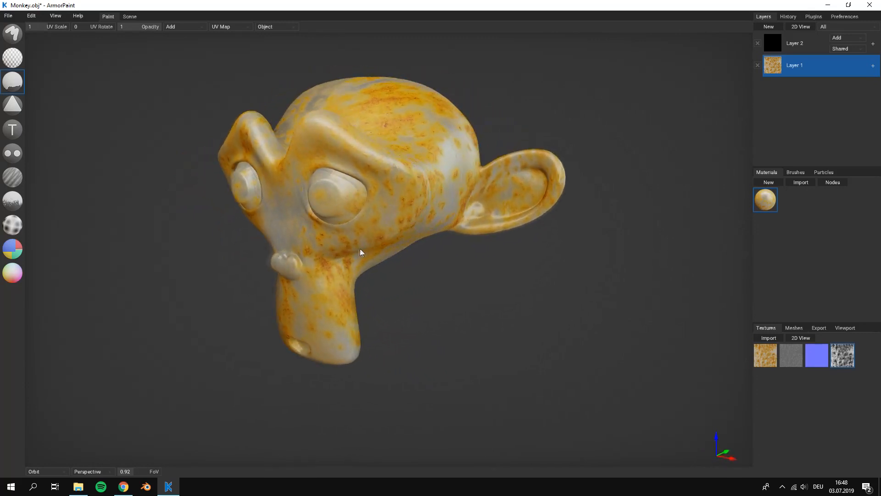
- Replace the Monkey.obj project with a new untitled project showing the default cube
left_click(832, 182)
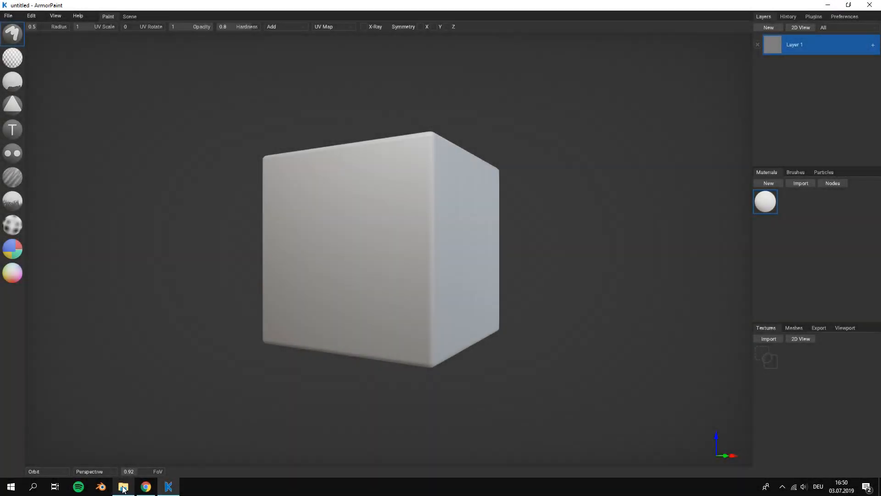
left_click(123, 486)
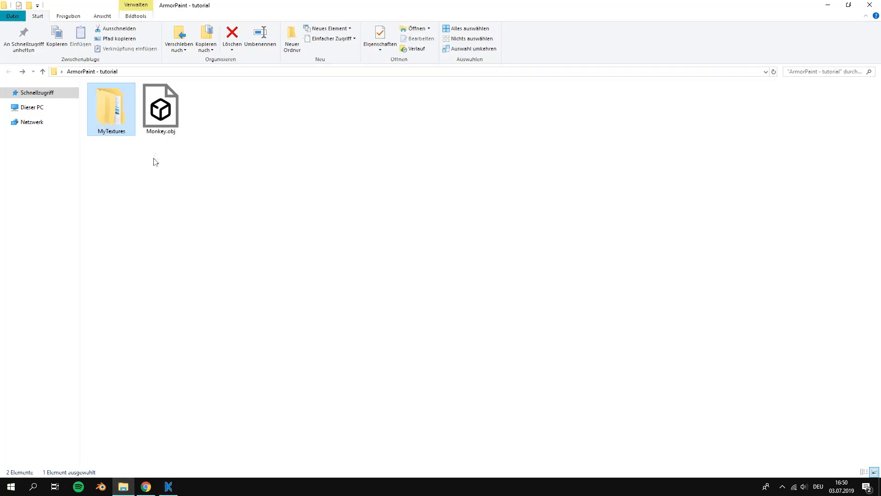
left_click(160, 104)
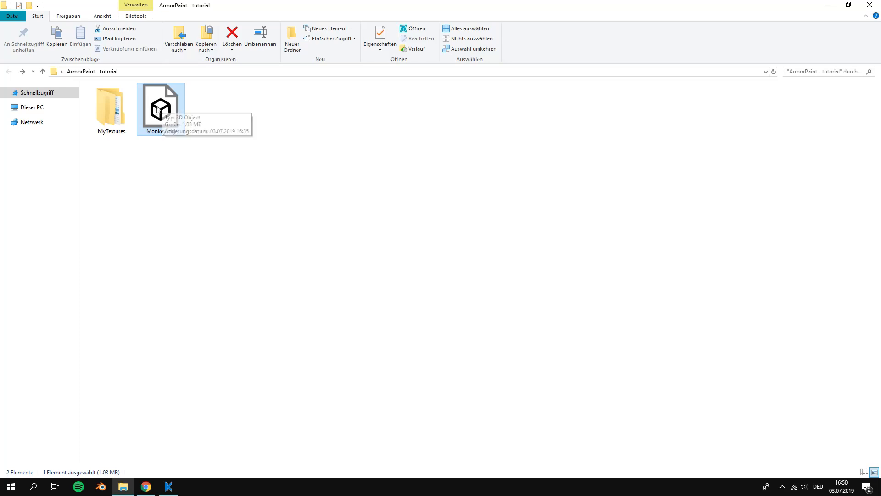
double_click(111, 106)
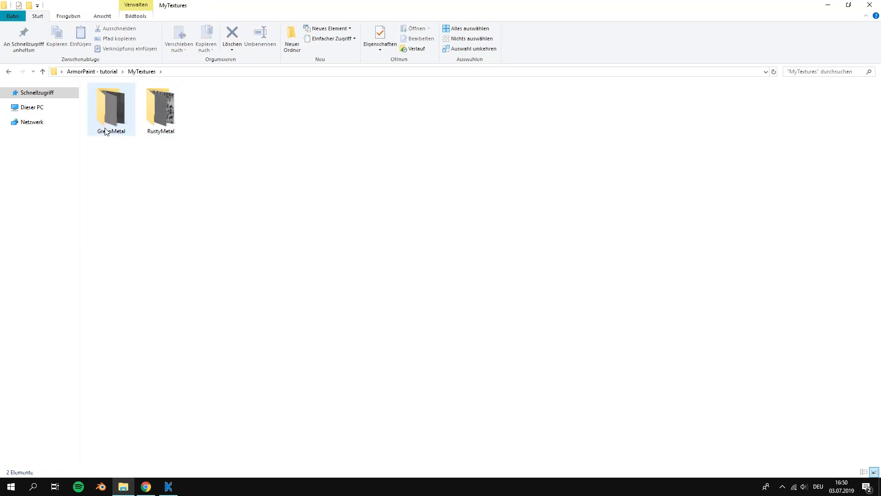
double_click(160, 104)
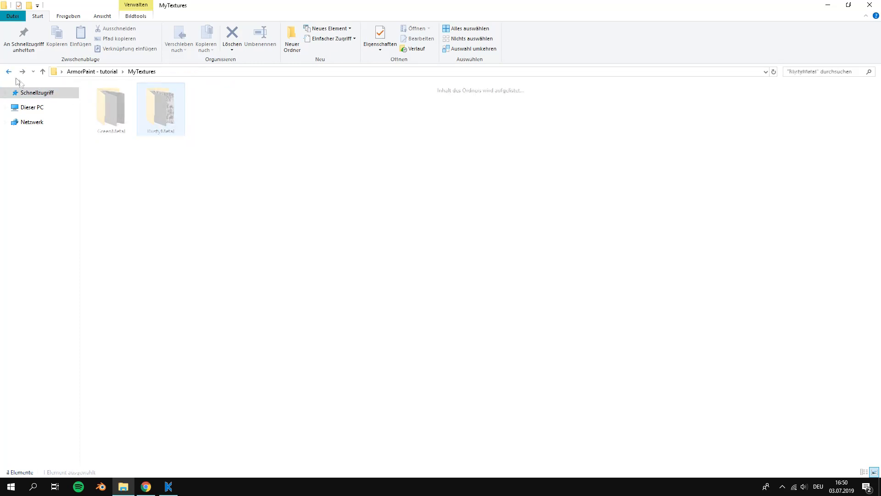
double_click(110, 106)
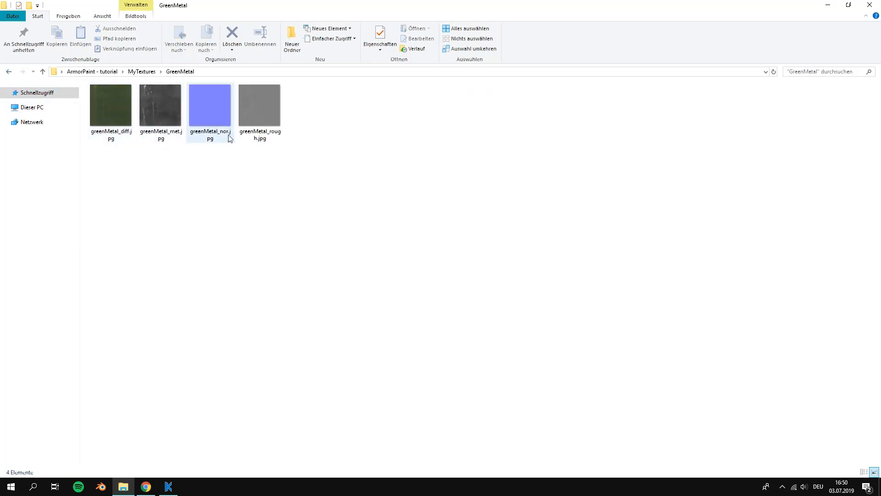
left_click(42, 72)
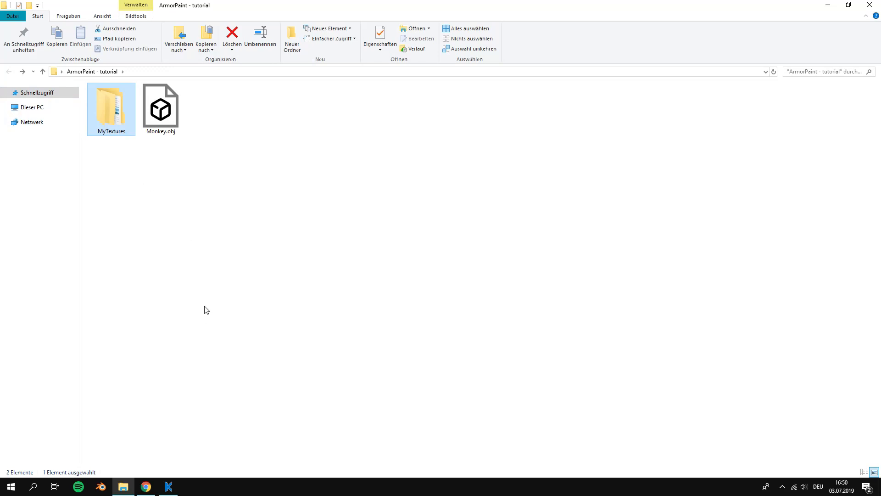
left_click(161, 104)
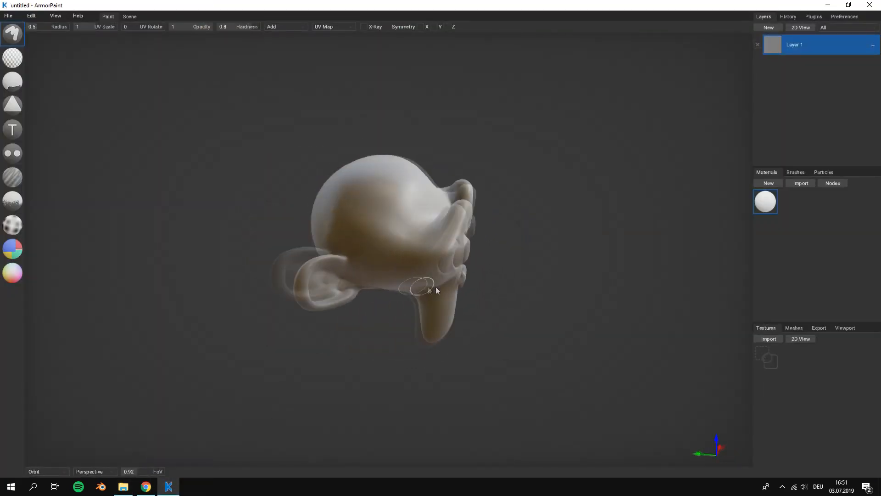
- Orbit the monkey head through front, three-quarter and side views
left_click_drag(435, 289, 312, 323)
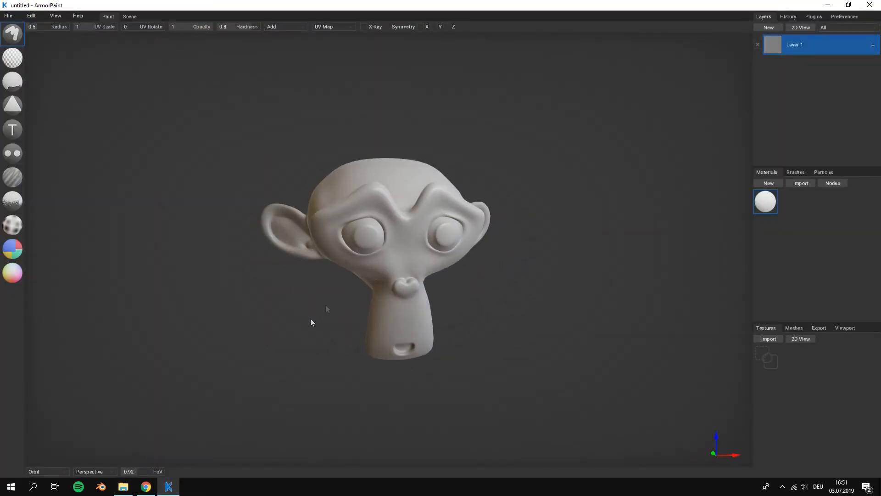
left_click_drag(312, 323, 363, 275)
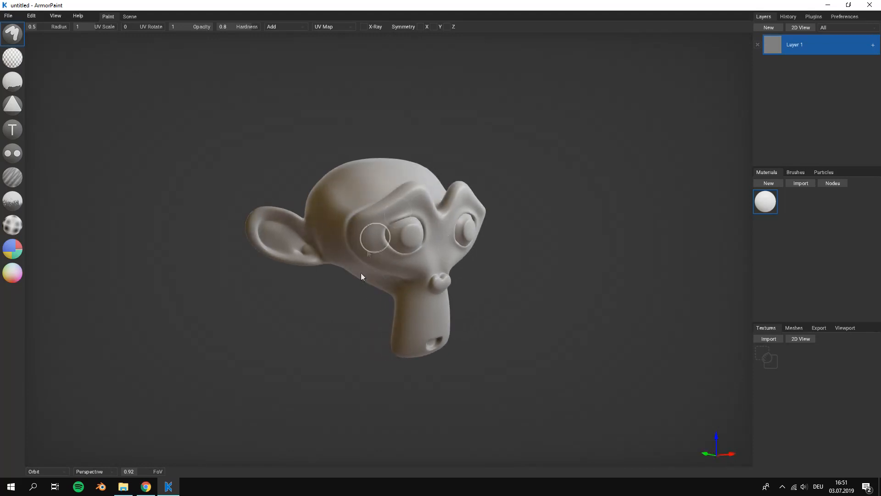
left_click_drag(362, 275, 494, 211)
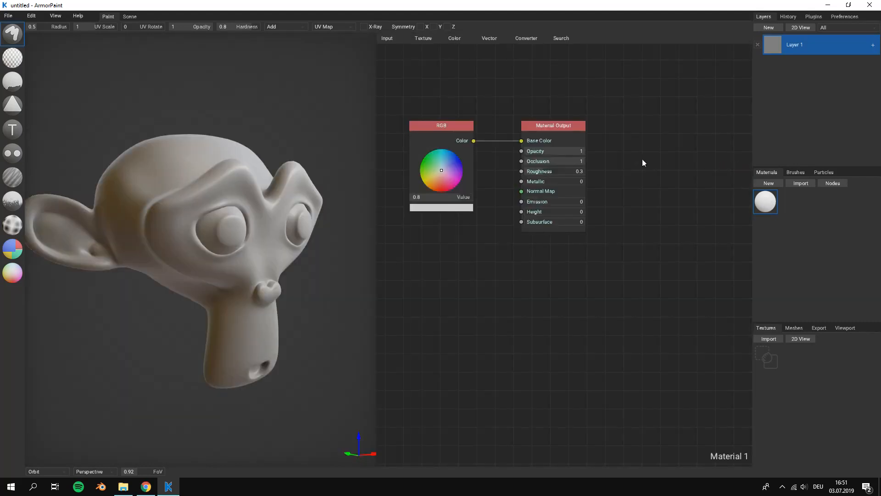
- Route the RGB colour through a Checker Texture into Base Color and dab it on the eye
left_click_drag(553, 125, 706, 145)
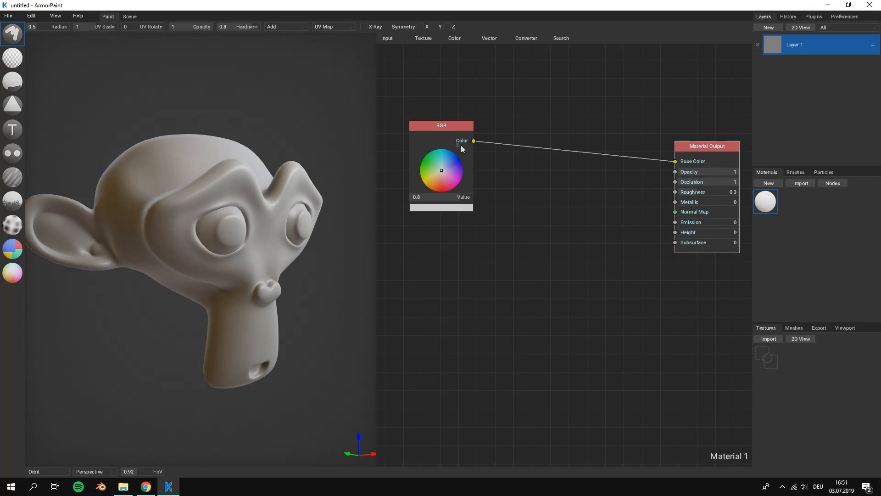
left_click_drag(441, 125, 419, 138)
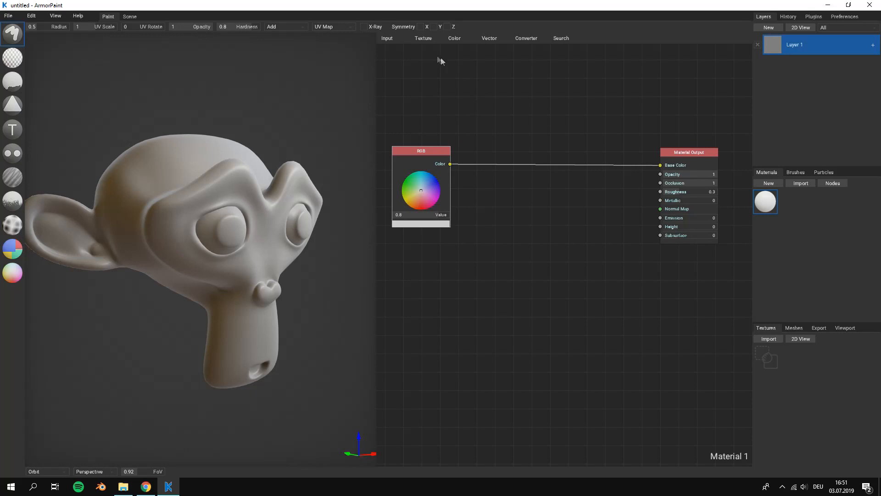
left_click(423, 37)
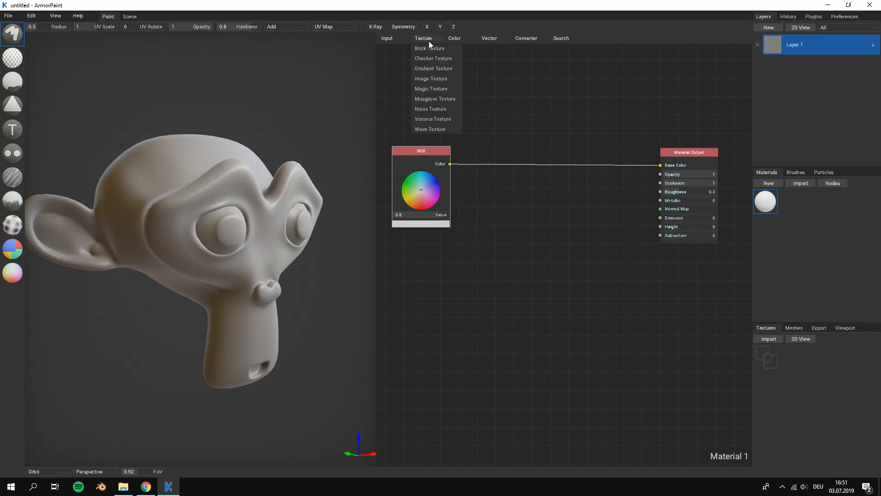
left_click(433, 58)
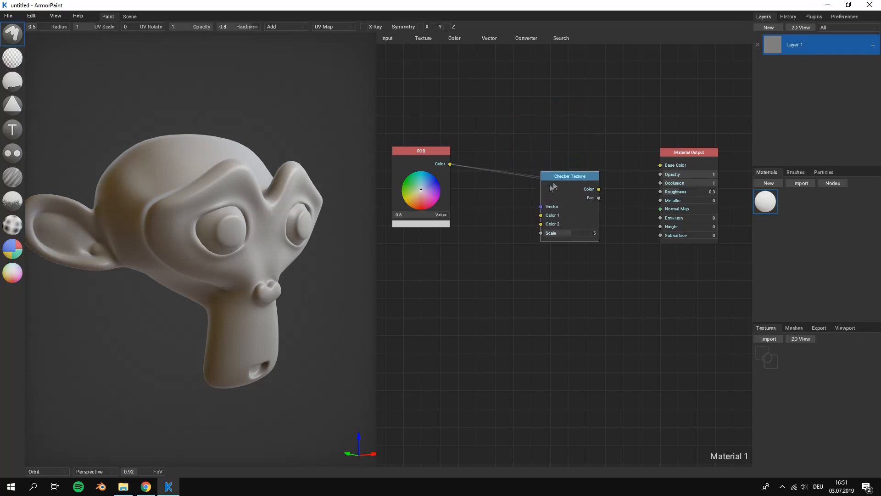
left_click_drag(569, 175, 569, 138)
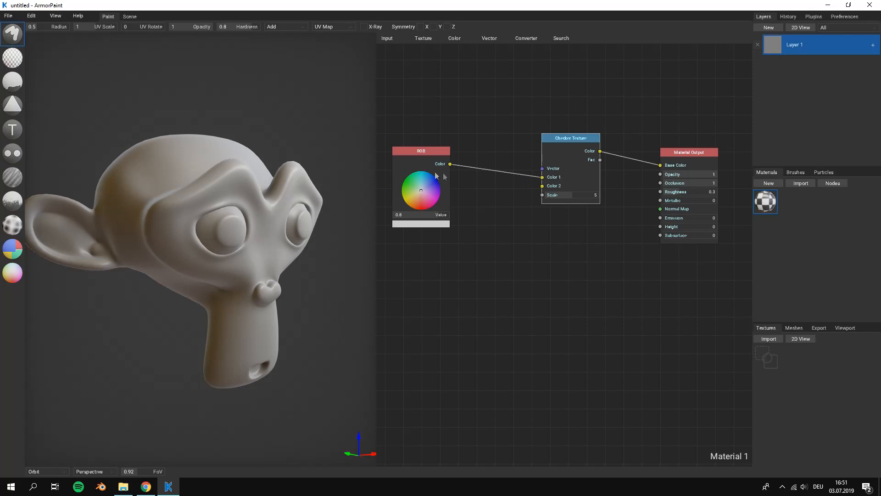
left_click(208, 194)
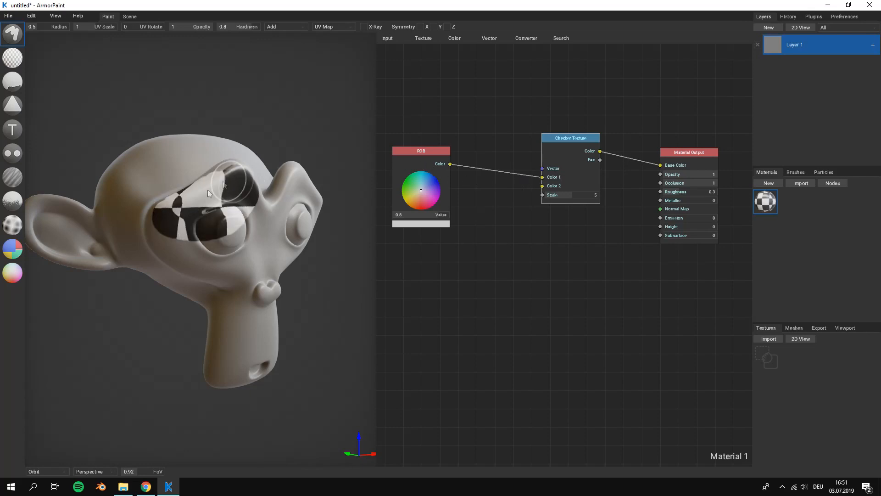
- Fill the entire monkey head with the black-and-white checker material
left_click_drag(208, 194, 221, 332)
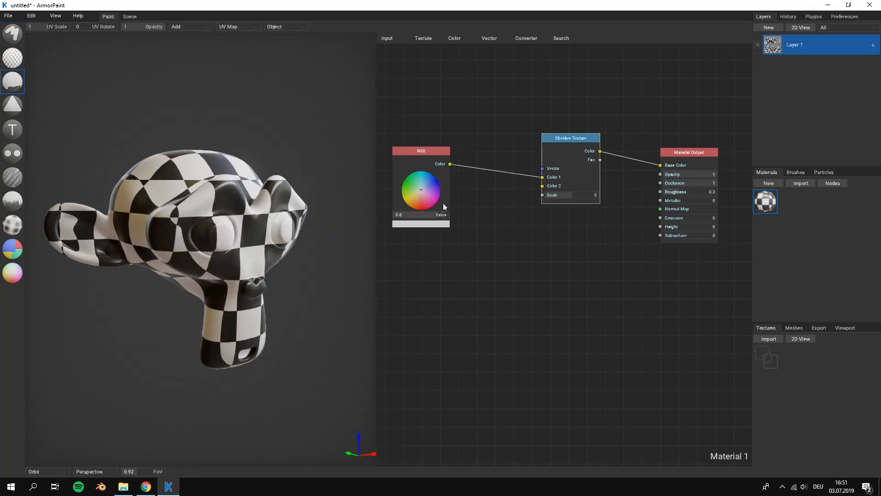
- Add a second RGB node set to cyan as the checker's second colour
left_click(454, 38)
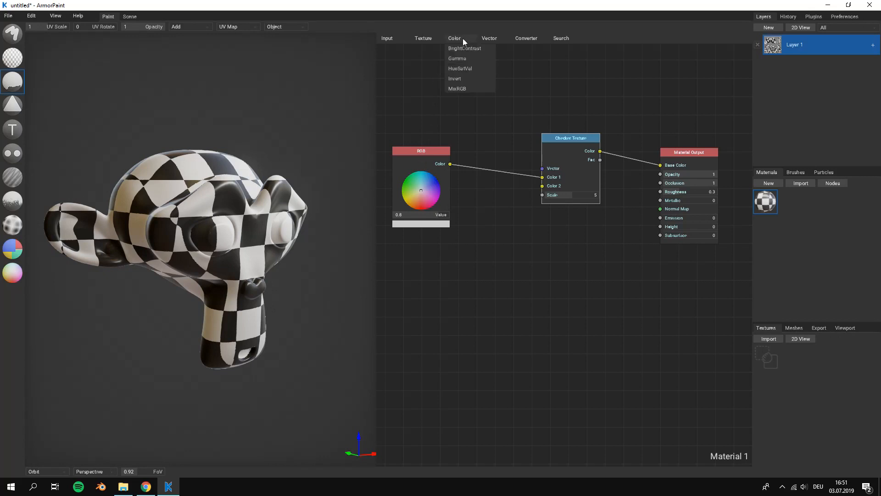
left_click(386, 37)
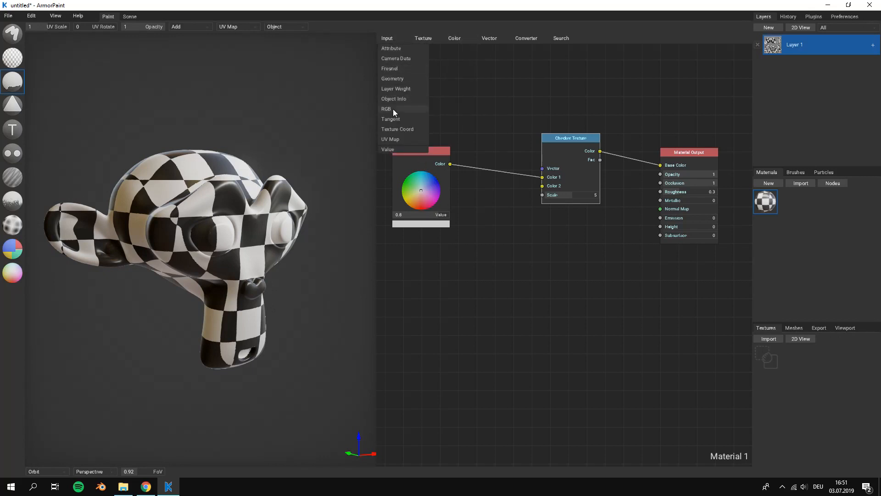
left_click(386, 109)
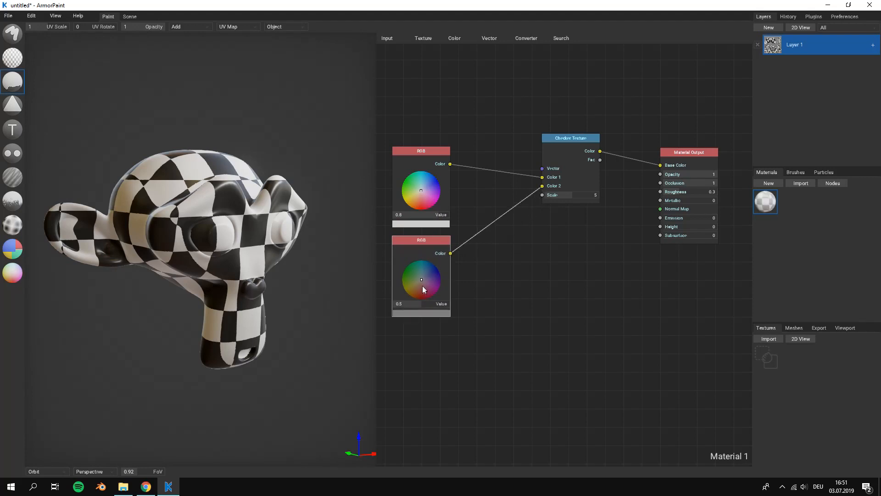
left_click(421, 280)
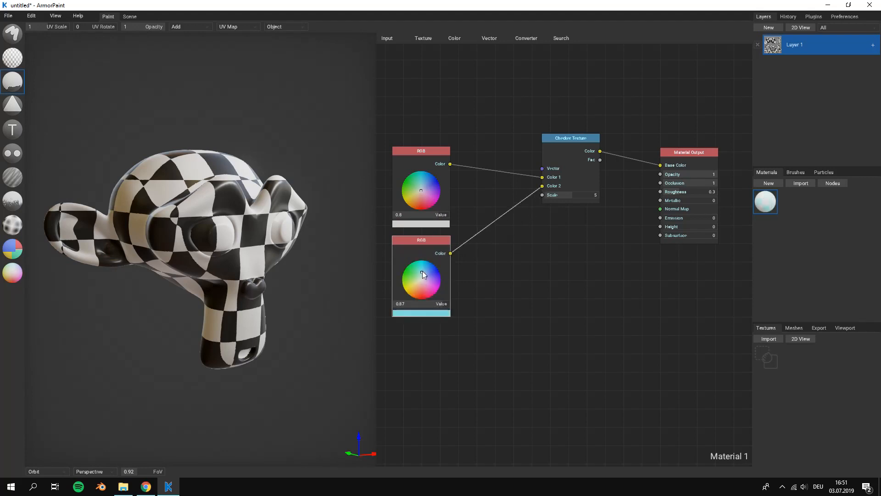
- Refill the monkey with the cyan checker and raise the checker scale to about 8
left_click(423, 269)
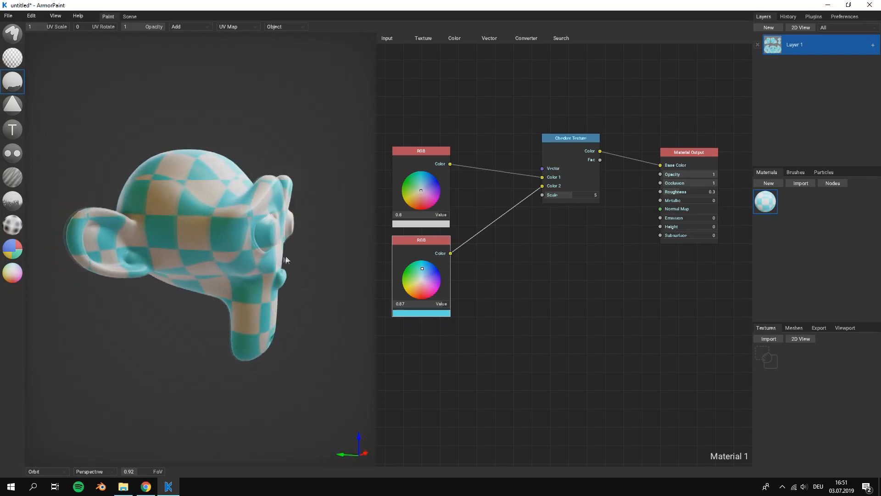
left_click_drag(593, 195, 591, 195)
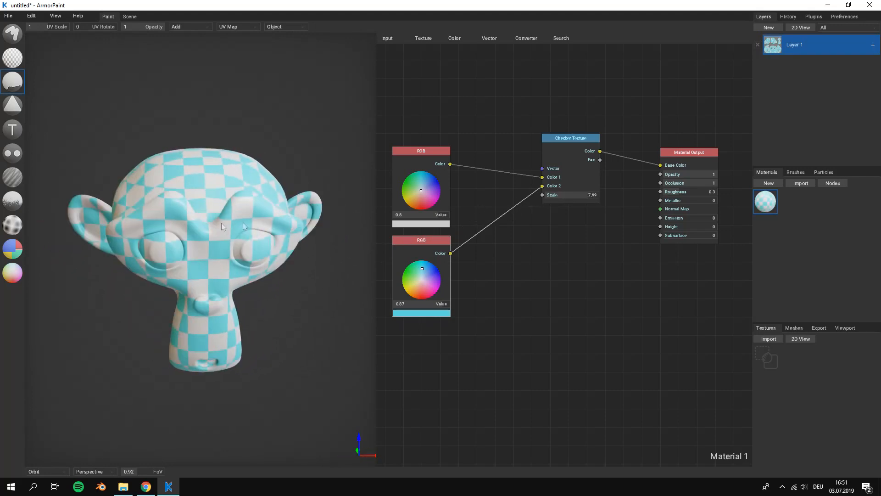
left_click_drag(585, 195, 561, 195)
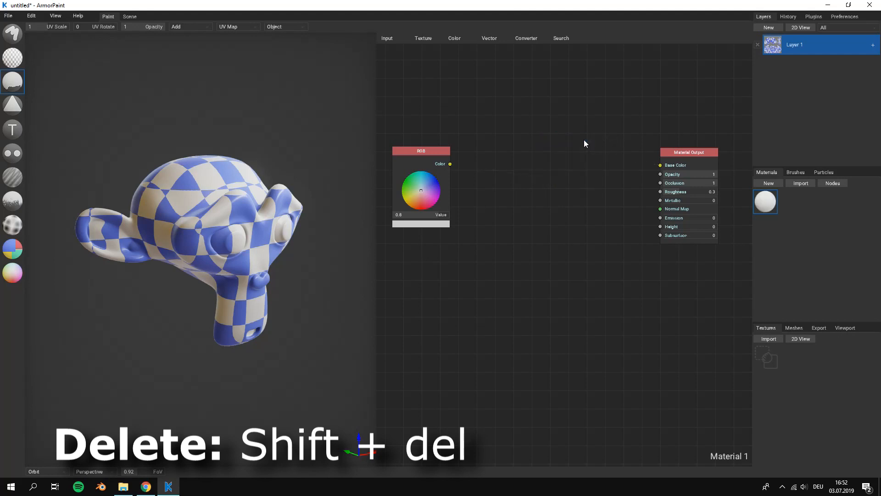
- Connect the RGB Color output directly to Material Output Base Color
left_click_drag(449, 164, 659, 165)
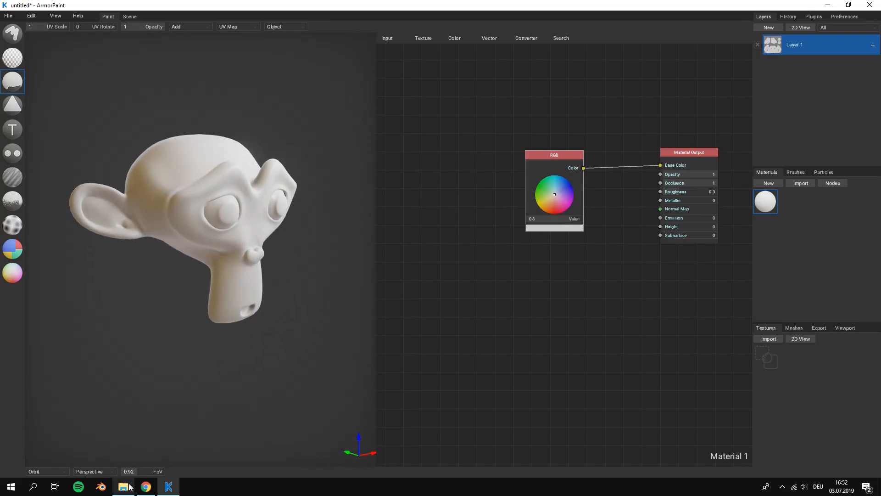
- Open the MyTextures > RustyMetal folder in File Explorer
left_click(123, 486)
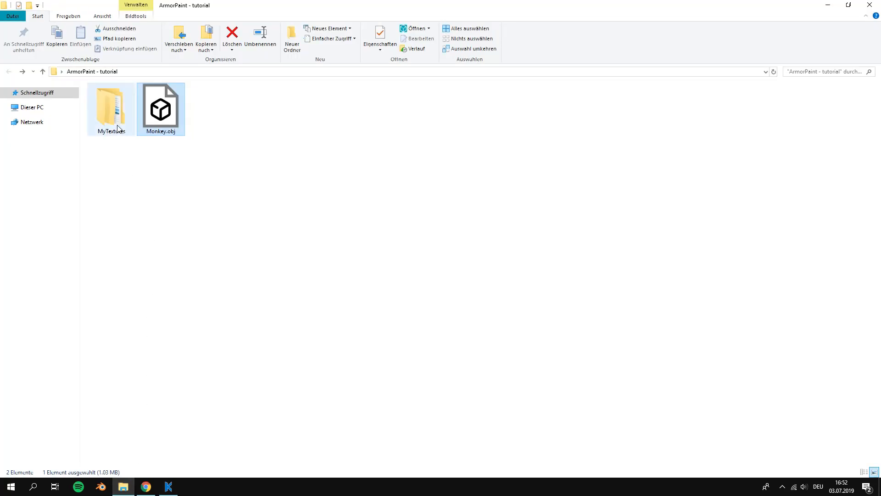
double_click(111, 106)
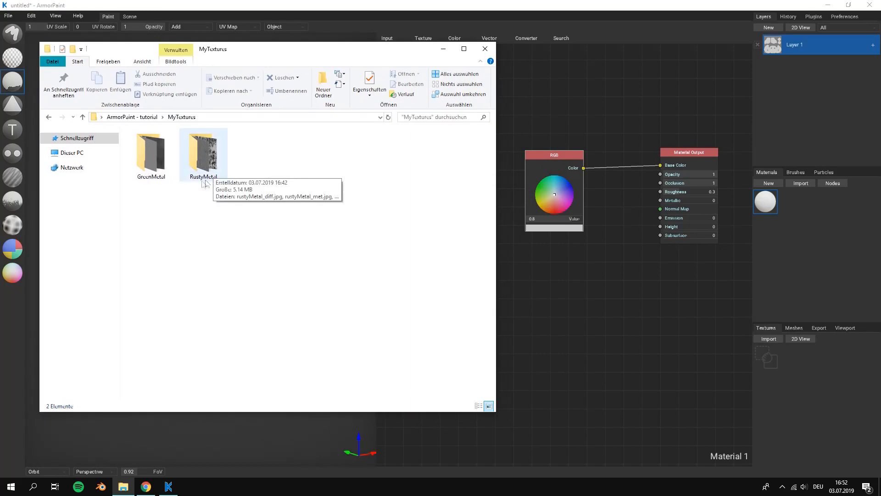
double_click(203, 150)
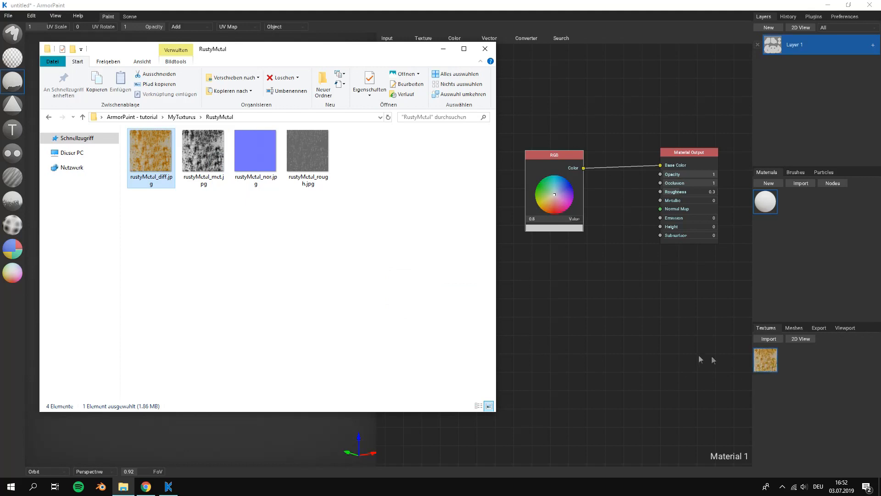
- Drag the rusty metal maps into ArmorPaint's Textures panel and close Explorer
left_click(202, 152)
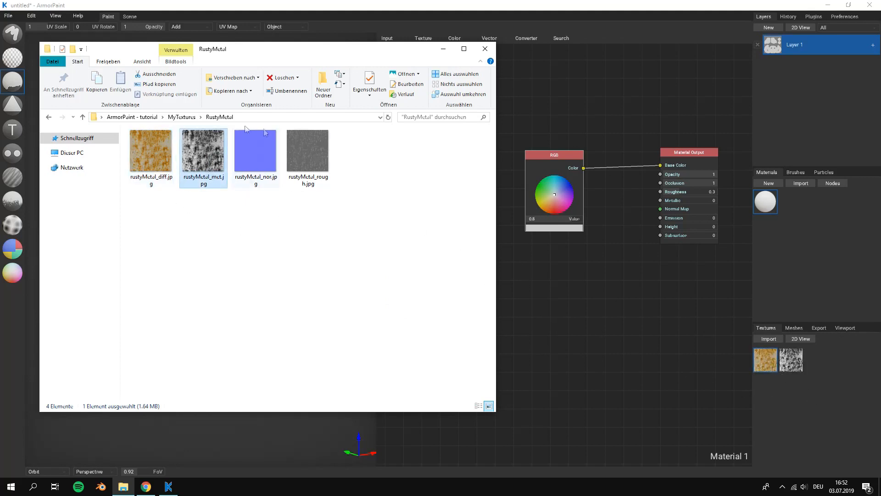
left_click(255, 149)
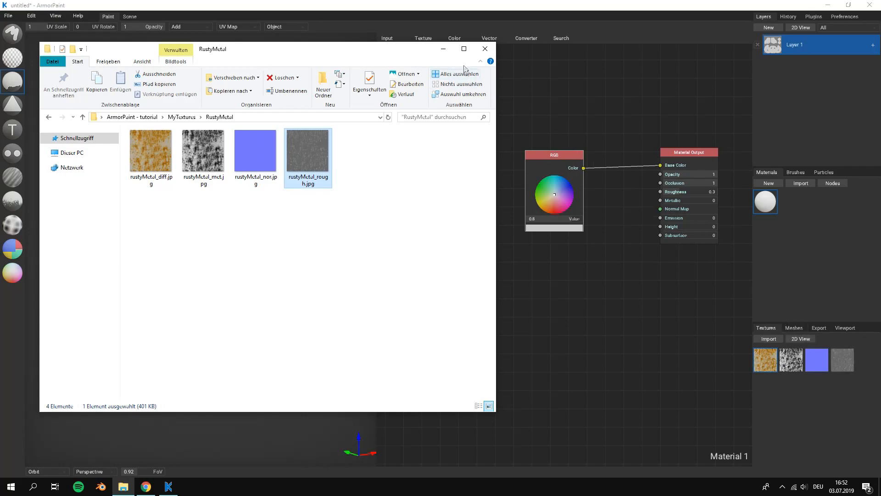
left_click(483, 48)
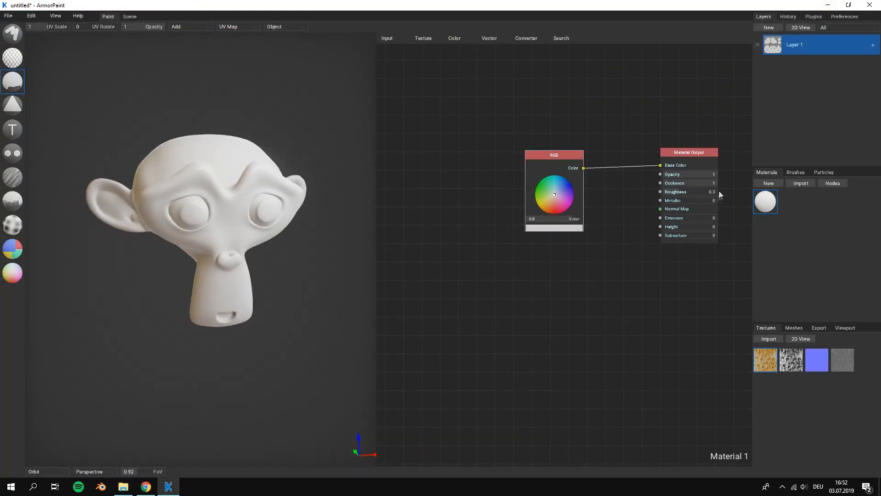
- Connect the rusty diffuse map to Base Color and orbit to inspect the rusty head
left_click_drag(554, 155, 496, 152)
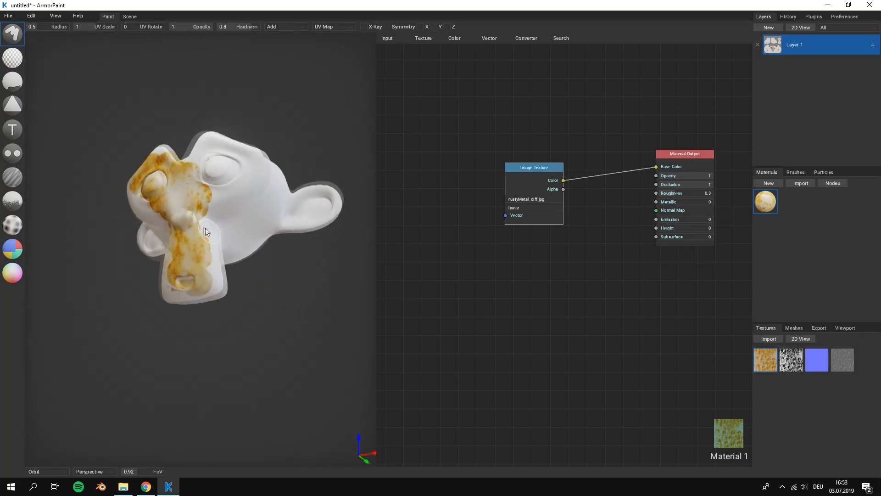
left_click_drag(205, 232, 235, 258)
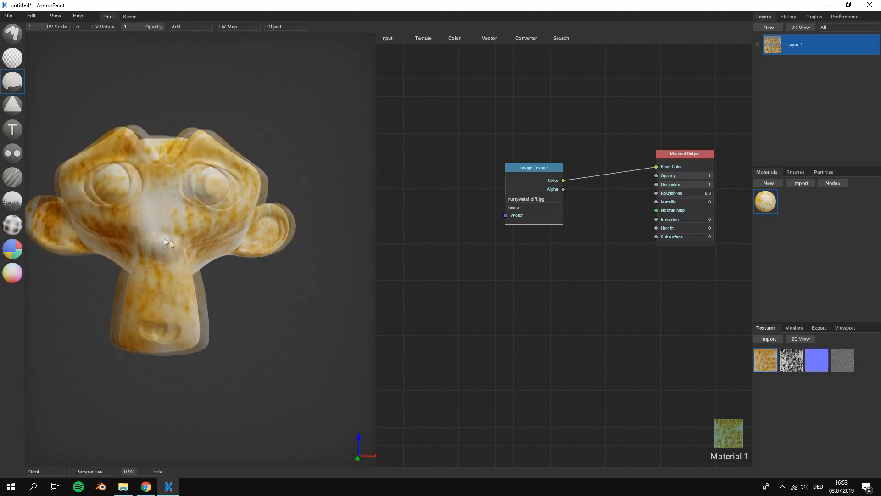
left_click_drag(168, 242, 205, 267)
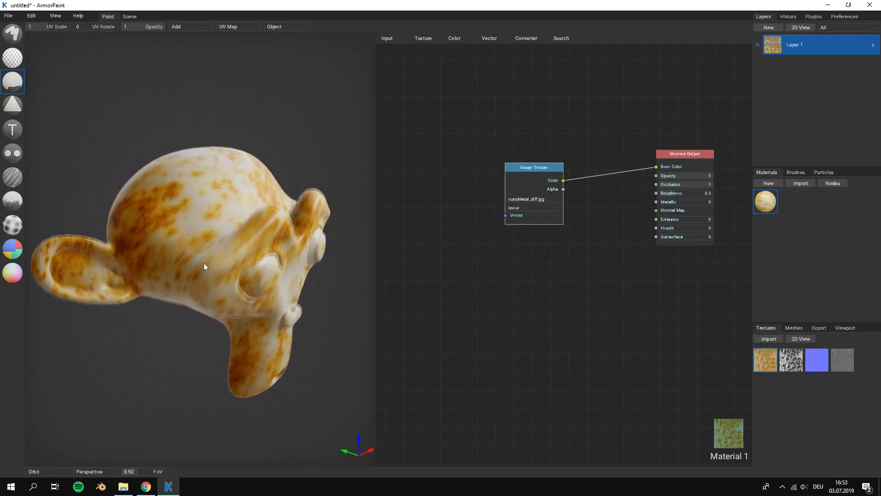
left_click_drag(205, 266, 203, 253)
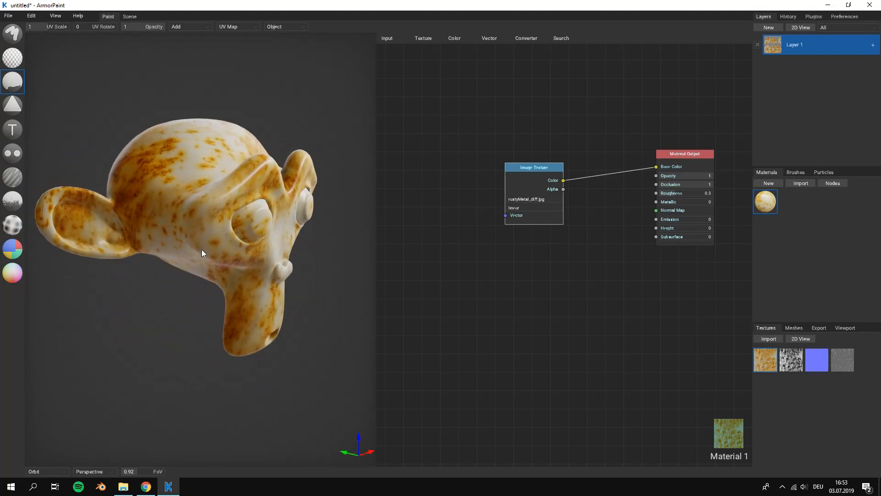
left_click_drag(202, 253, 473, 320)
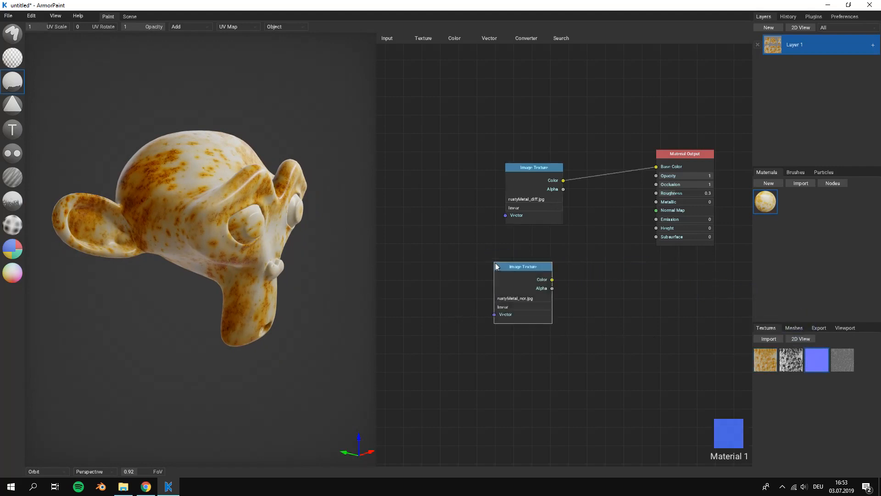
- Link the rusty normal, metallic and roughness maps to the Normal Map, Metallic and Roughness inputs
left_click_drag(552, 280, 655, 209)
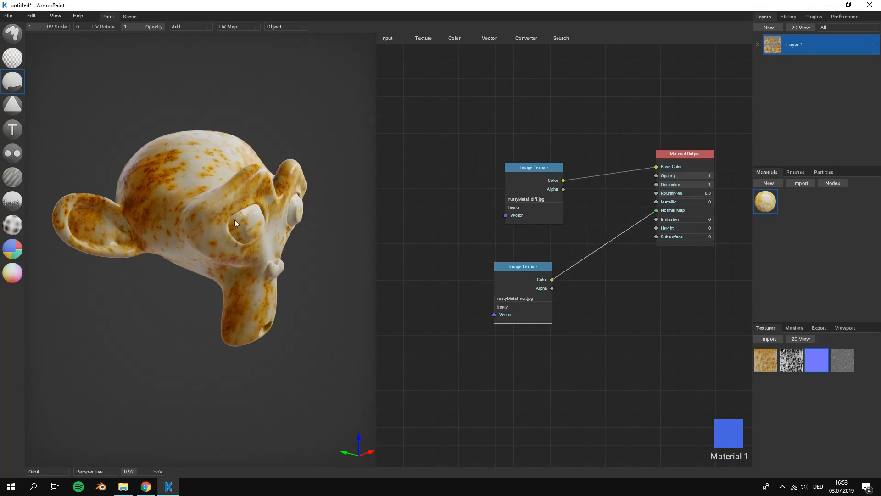
left_click_drag(236, 223, 227, 226)
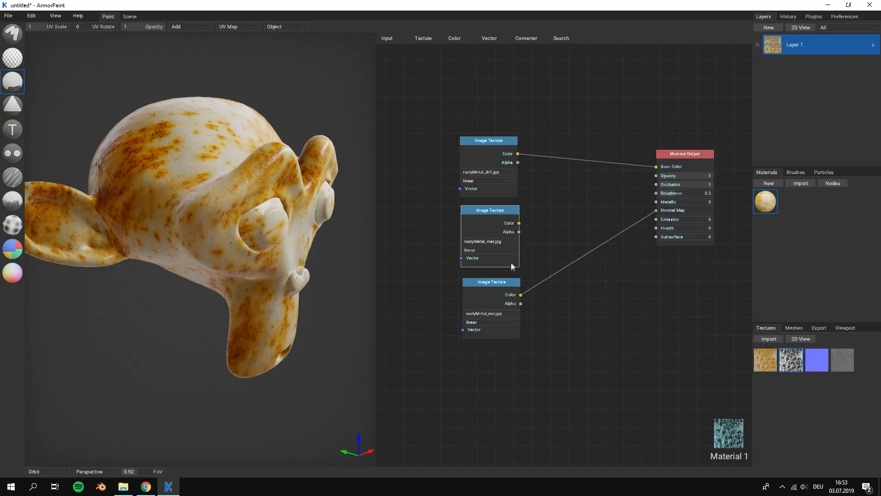
left_click_drag(489, 210, 496, 244)
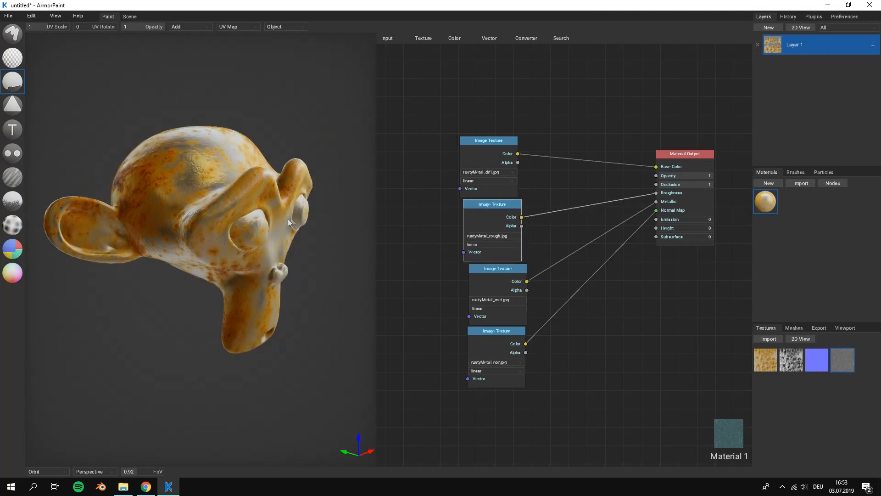
left_click_drag(288, 222, 189, 196)
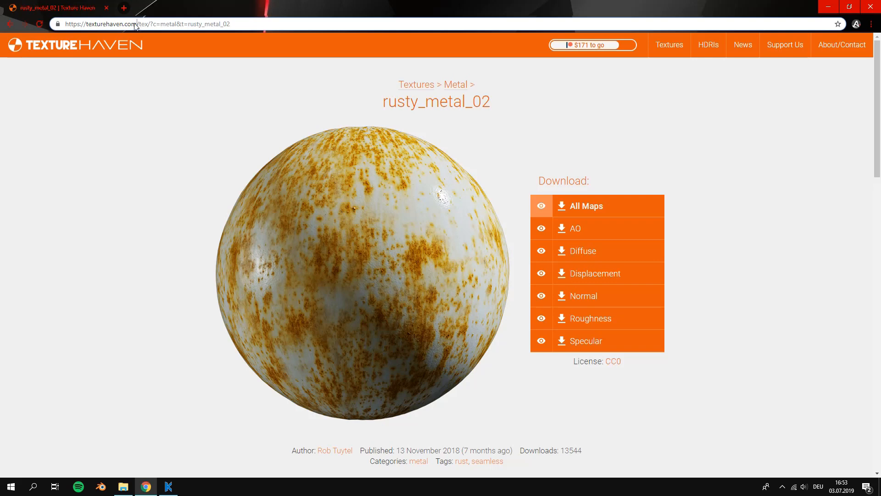
- Return to Texture Haven's Metal category page, then bring ArmorPaint back to the front
double_click(103, 23)
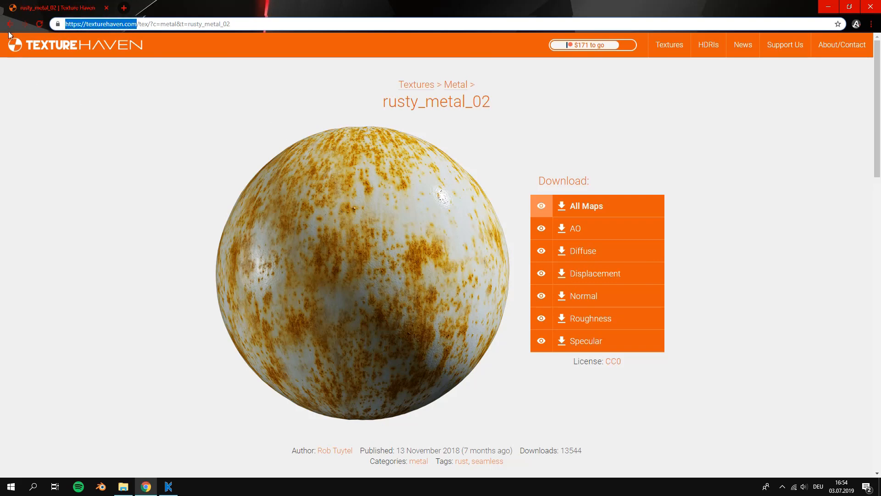
left_click(455, 85)
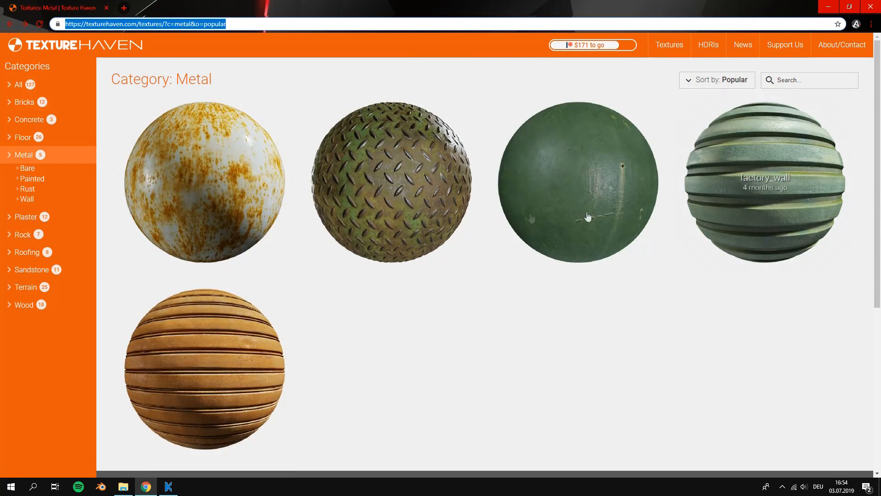
mouse_move(27, 198)
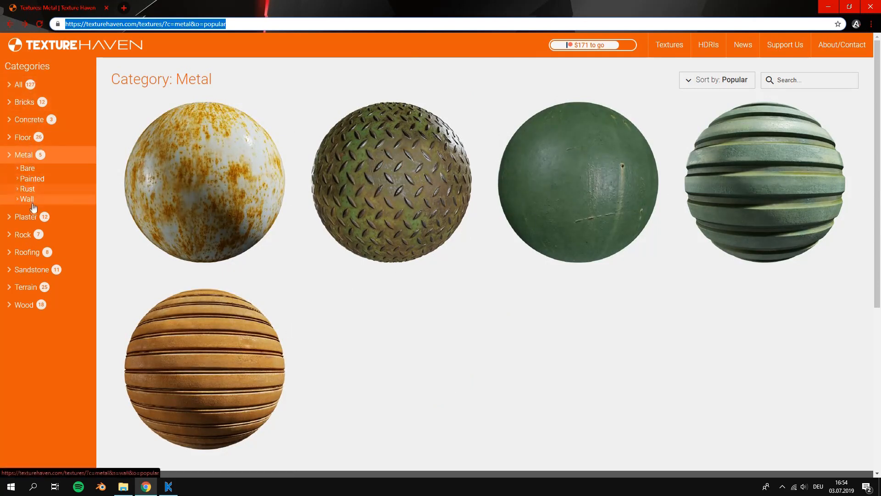
mouse_move(203, 368)
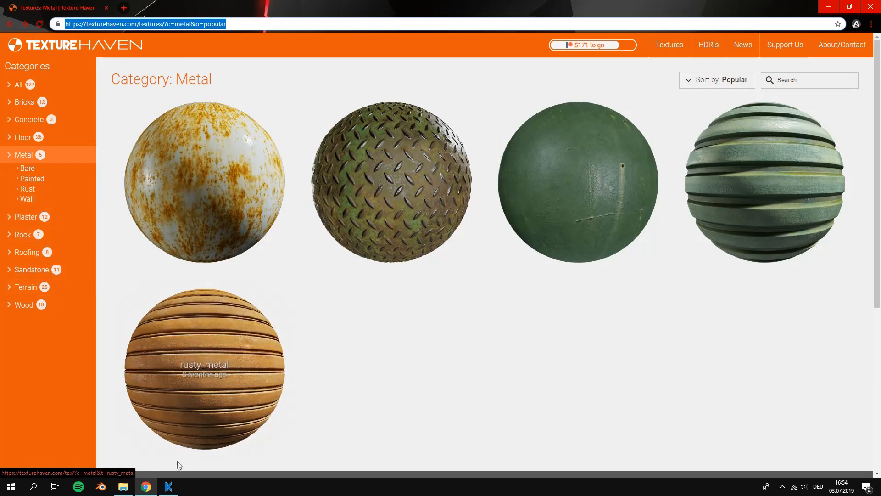
left_click(167, 486)
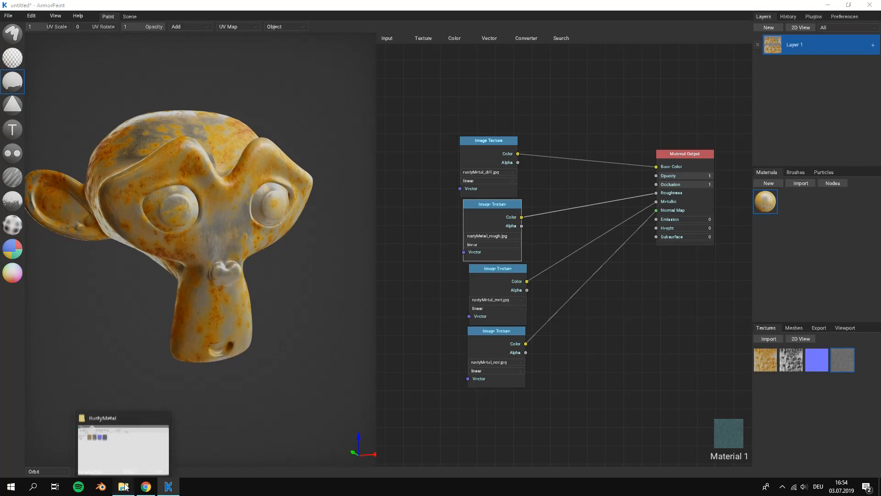
- Import the GreenMetal diffuse, metallic, normal and roughness JPGs into the Textures panel
left_click(123, 486)
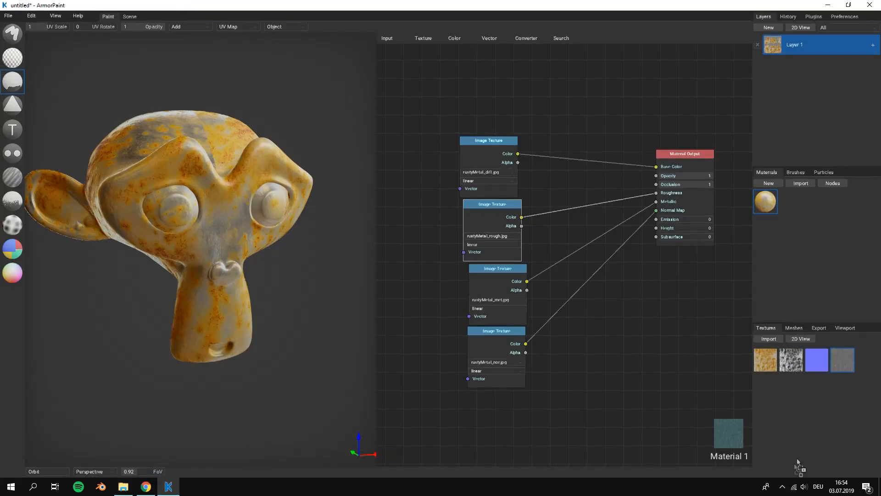
left_click(123, 486)
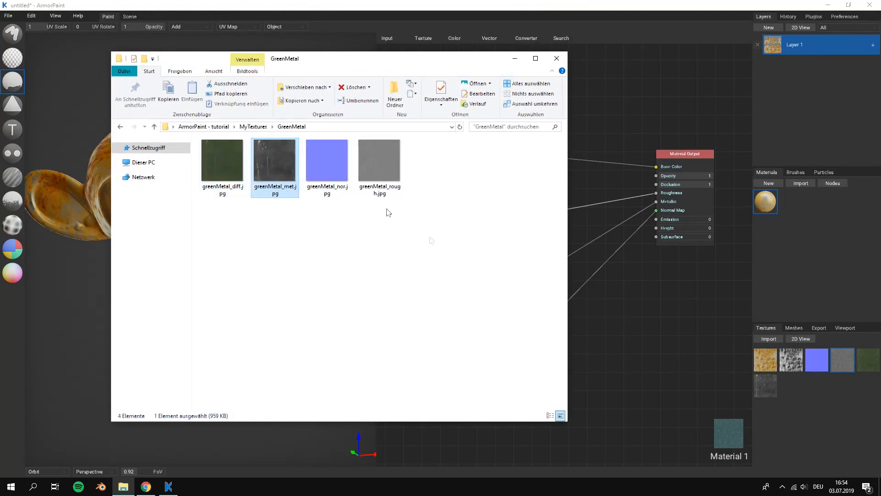
left_click(379, 163)
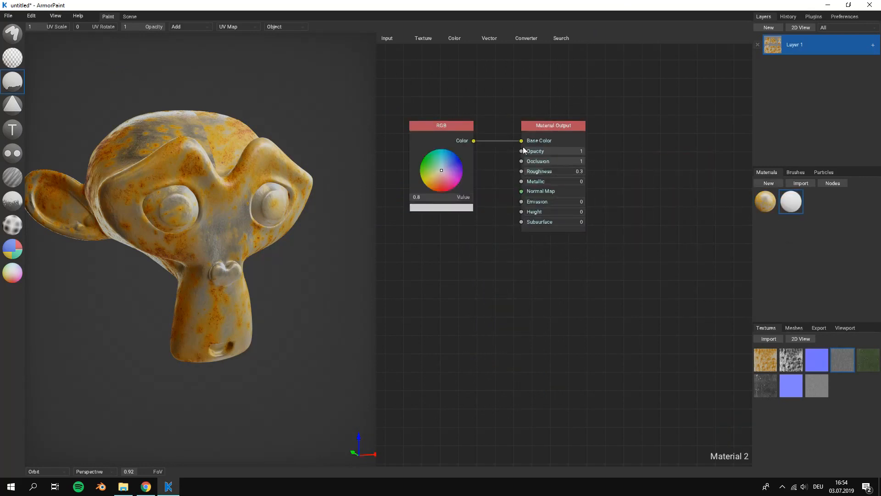
- Shift the output node right and wire green diffuse to Base Color and roughness to Roughness
left_click_drag(553, 126, 572, 131)
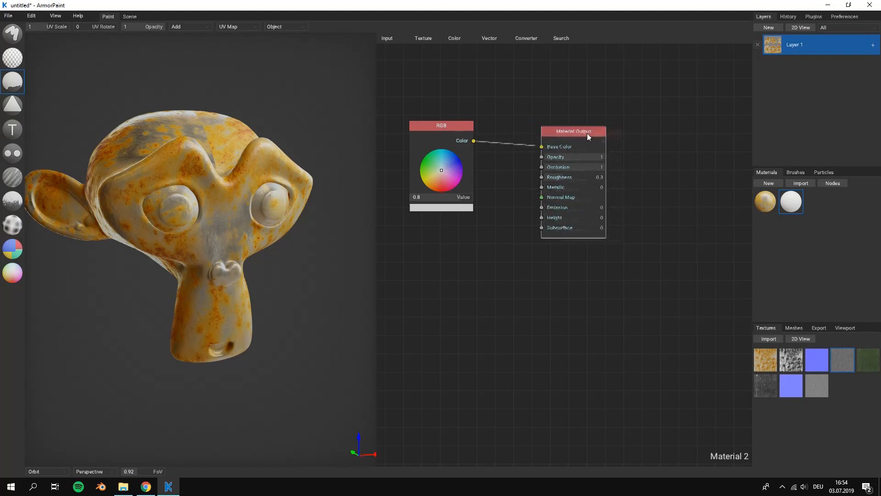
left_click_drag(573, 132, 702, 155)
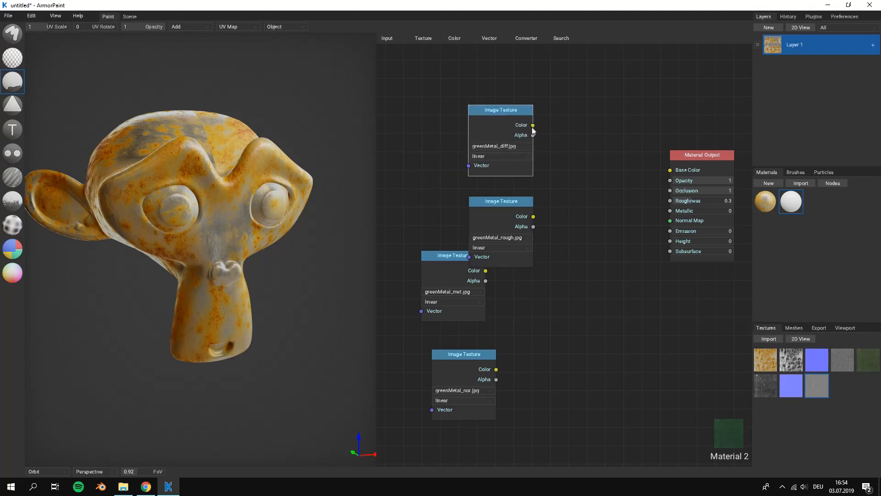
left_click_drag(533, 125, 669, 170)
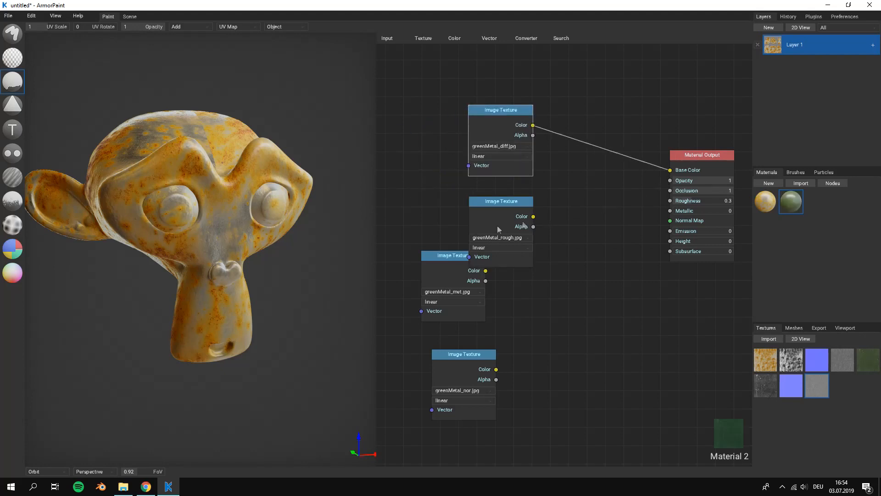
left_click_drag(453, 255, 493, 282)
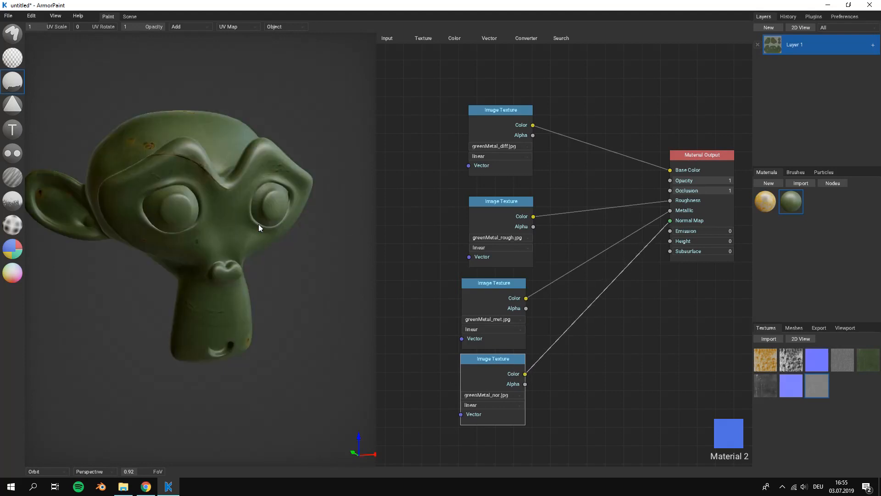
- Orbit the head to preview the green material and select the round paint brush
left_click_drag(259, 227, 157, 225)
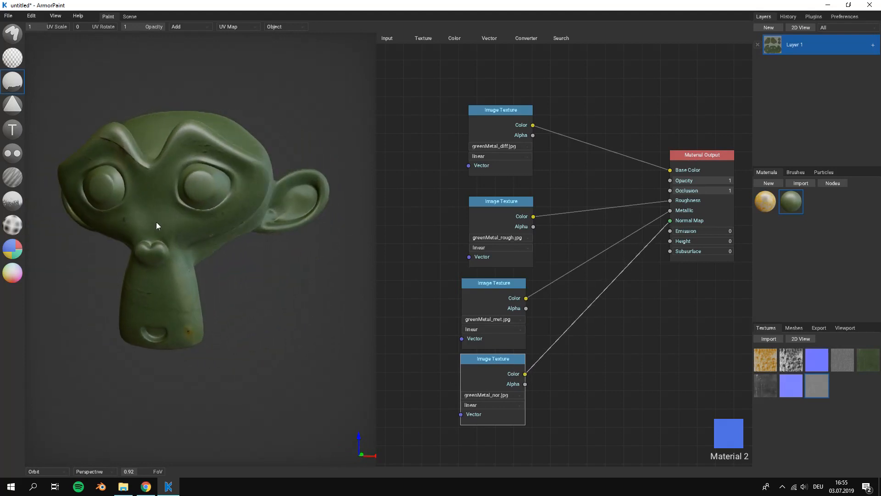
left_click_drag(158, 226, 213, 225)
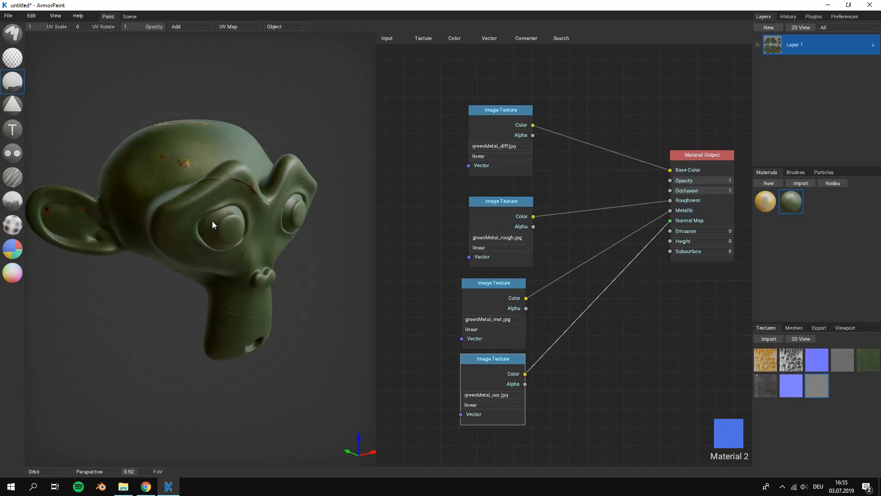
left_click(12, 34)
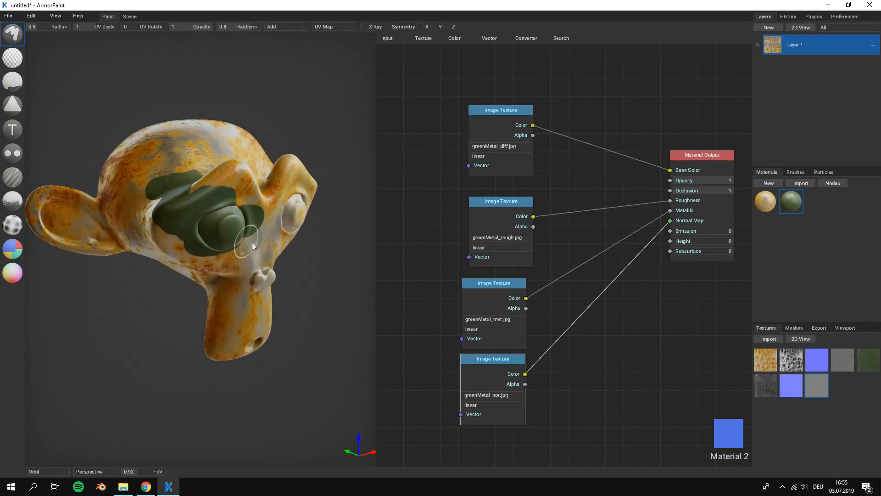
- Paint green metal strokes around the eye, across the face and down the front
left_click_drag(253, 246, 177, 228)
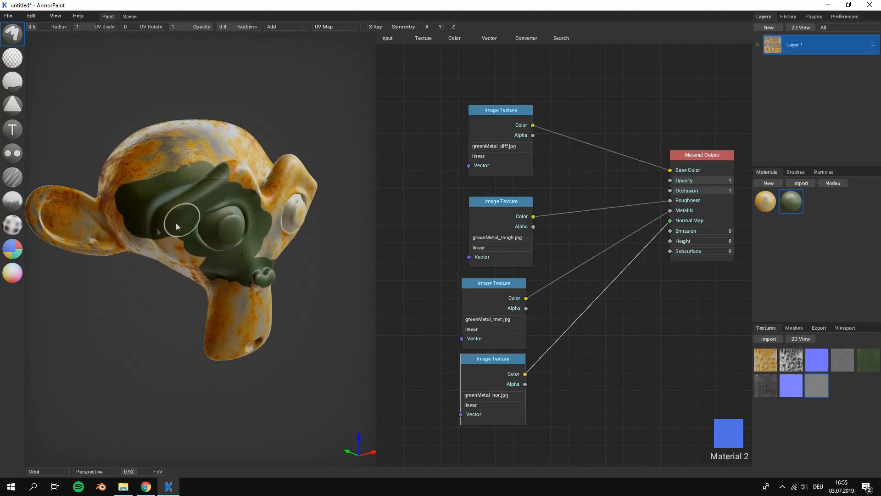
left_click_drag(177, 228, 248, 203)
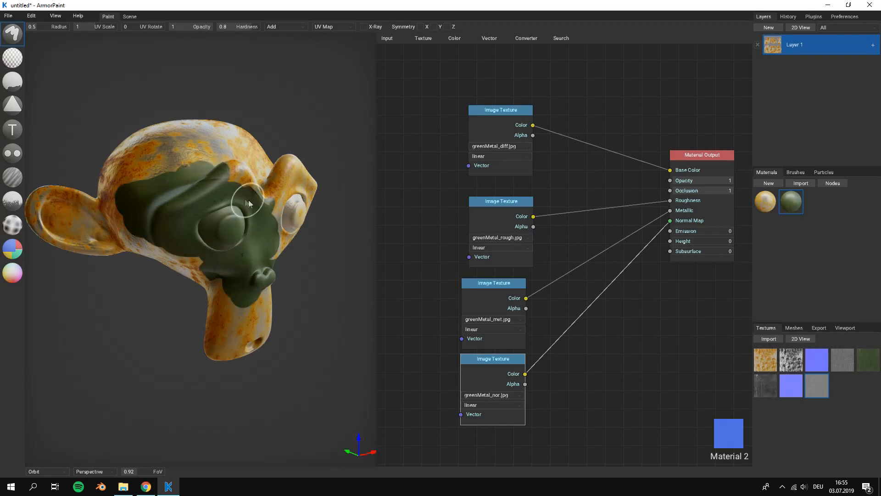
left_click_drag(248, 203, 180, 253)
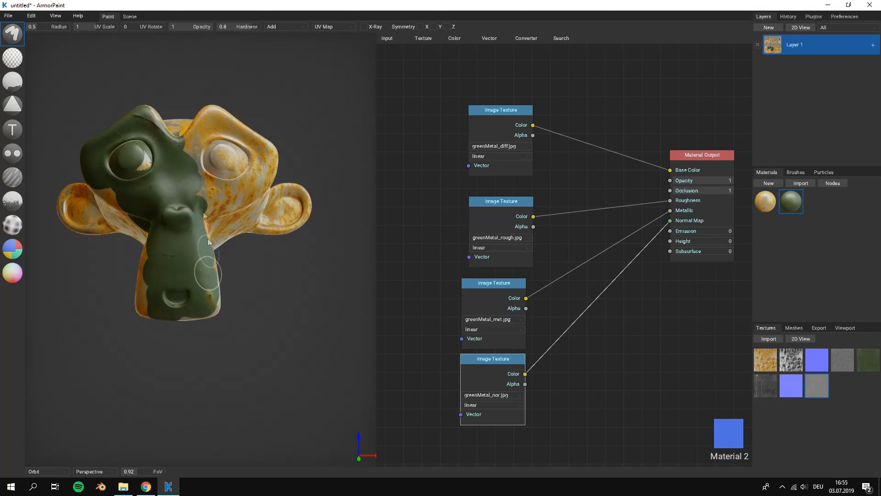
- Orbit the head to inspect the green strokes from side and three-quarter views
left_click_drag(208, 241, 230, 191)
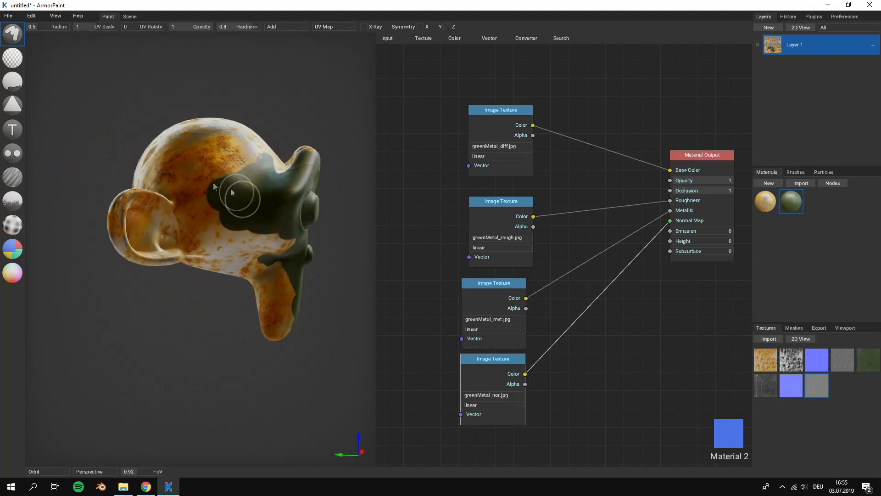
left_click_drag(231, 191, 218, 225)
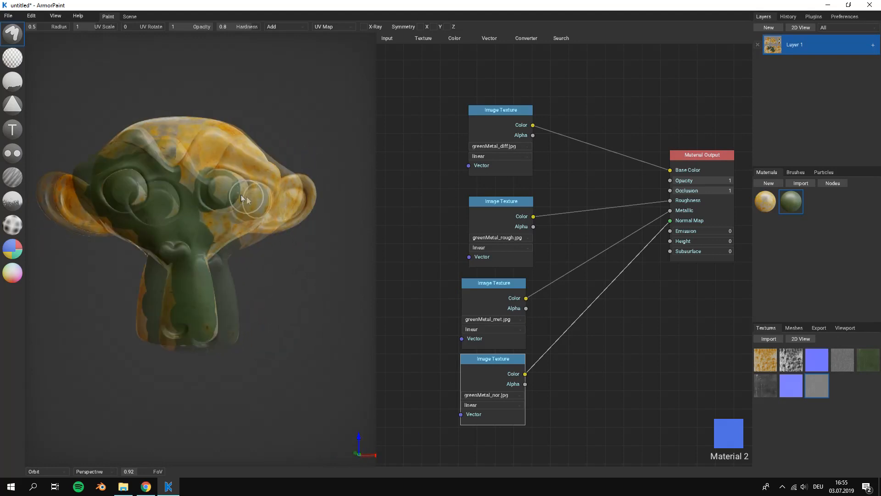
left_click_drag(245, 201, 245, 218)
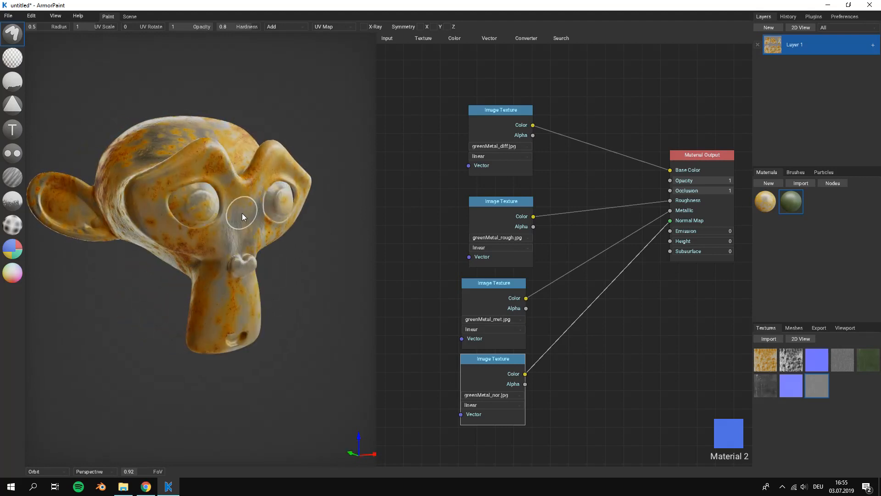
left_click_drag(242, 214, 196, 197)
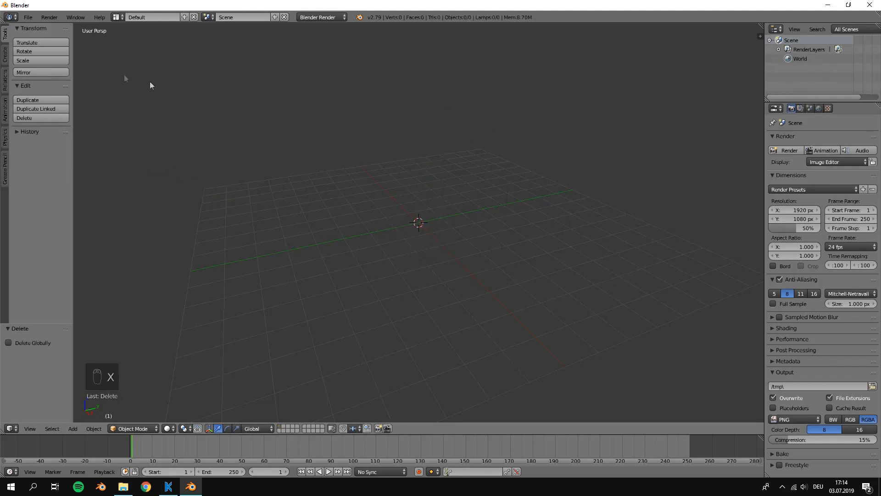
- Import Monkey.obj through File > Import > Wavefront (.obj)
left_click(27, 17)
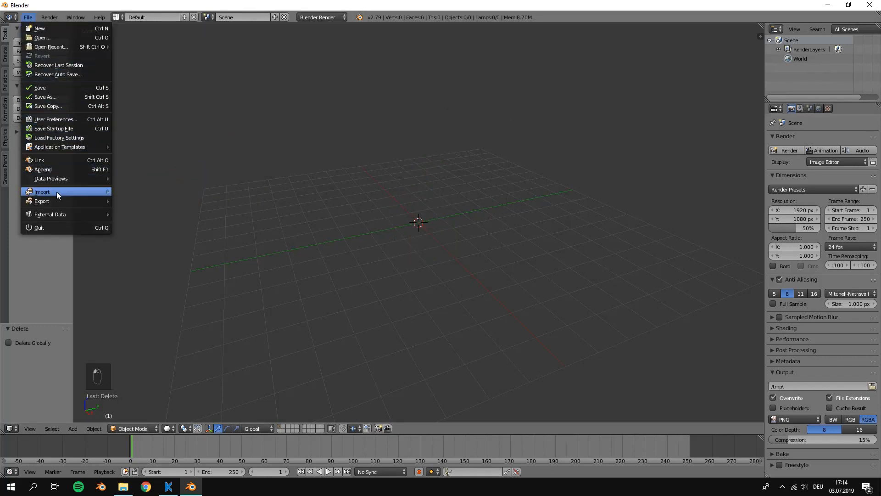
mouse_move(56, 191)
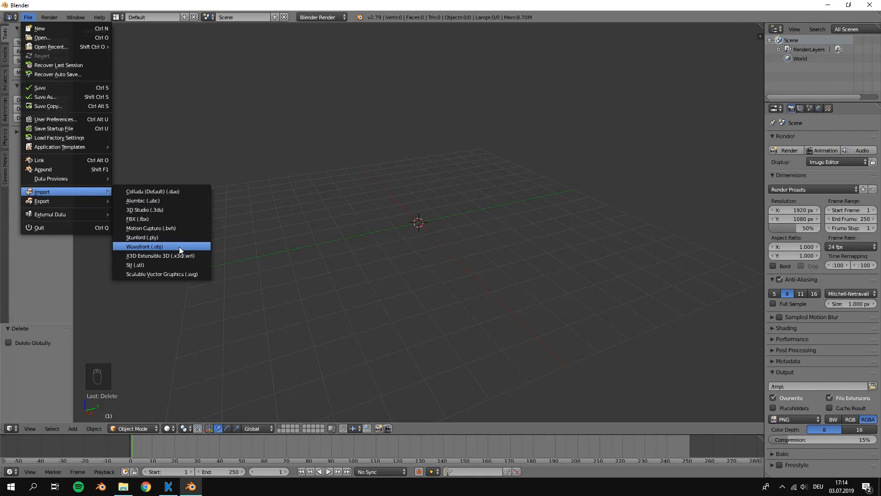
left_click(145, 246)
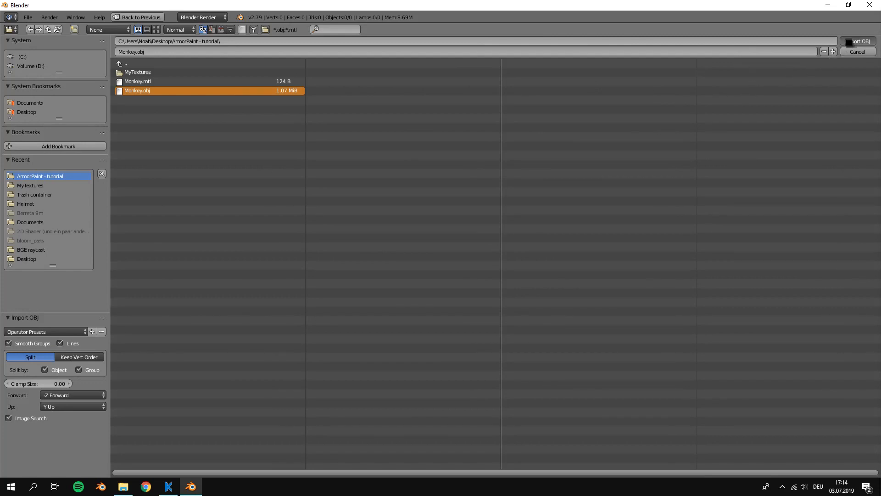
left_click(858, 41)
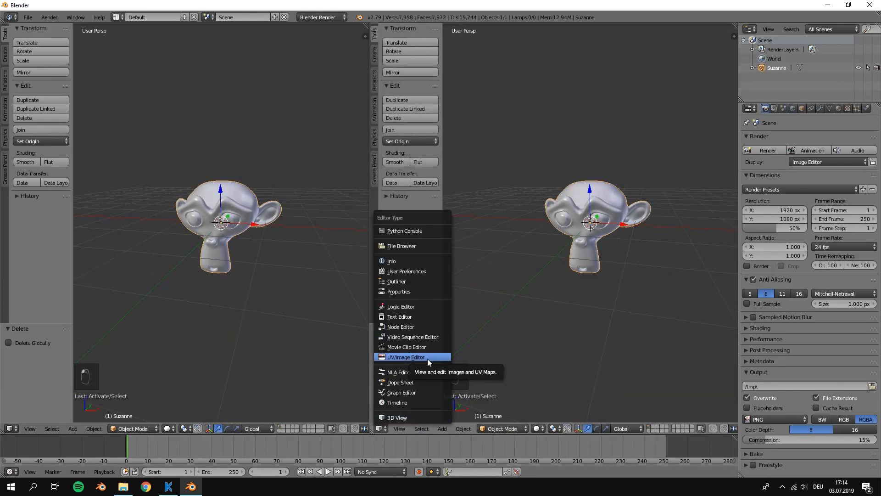
- Turn the right area into an image editor and put Suzanne in Vertex Paint mode
left_click(406, 358)
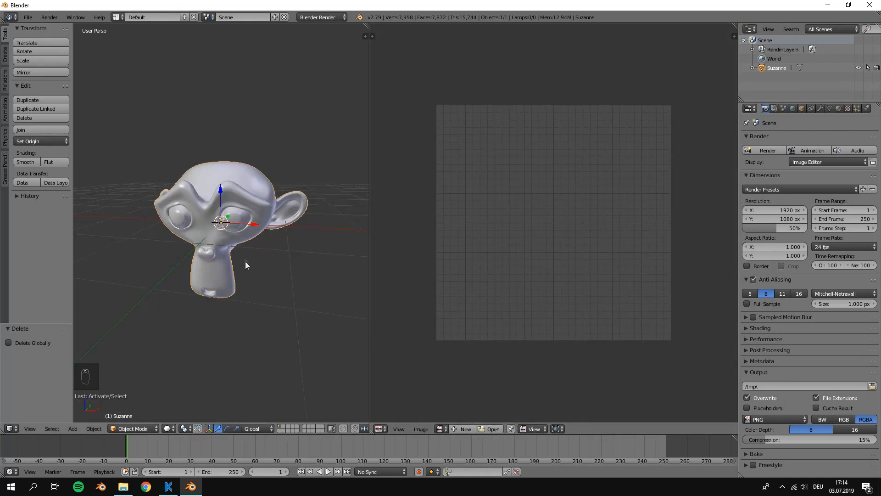
mouse_move(253, 295)
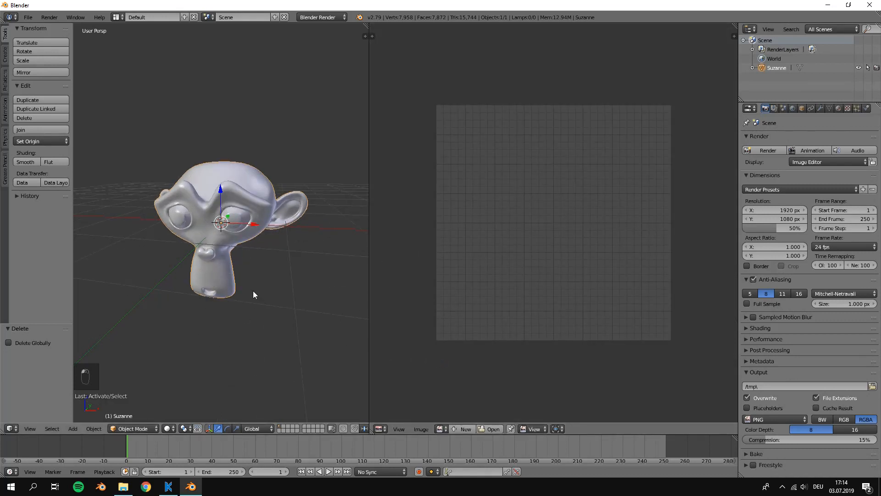
key("Tab")
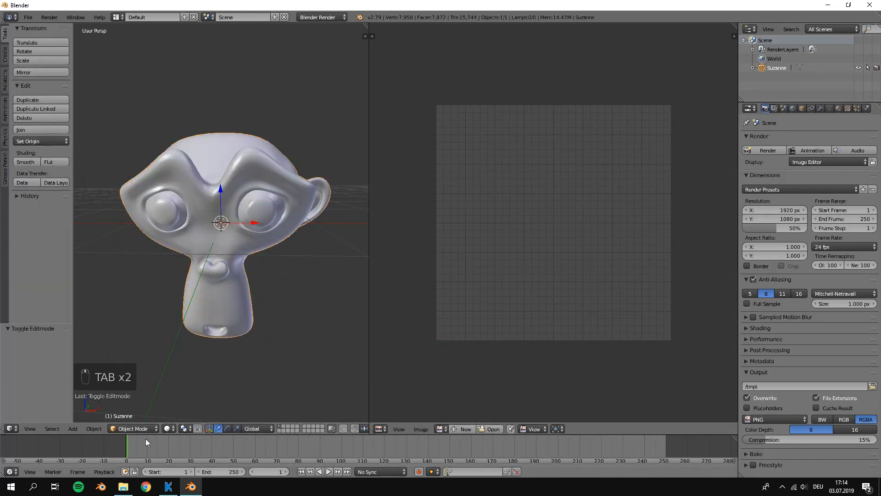
left_click(133, 428)
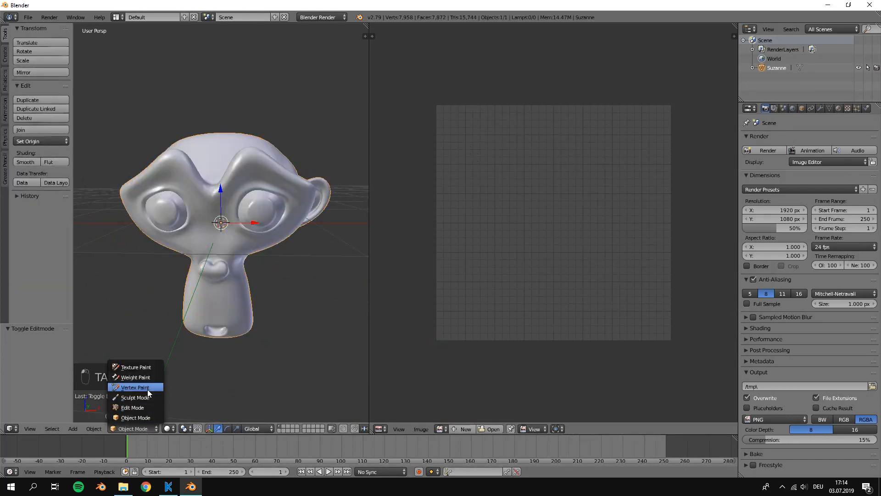
left_click(135, 388)
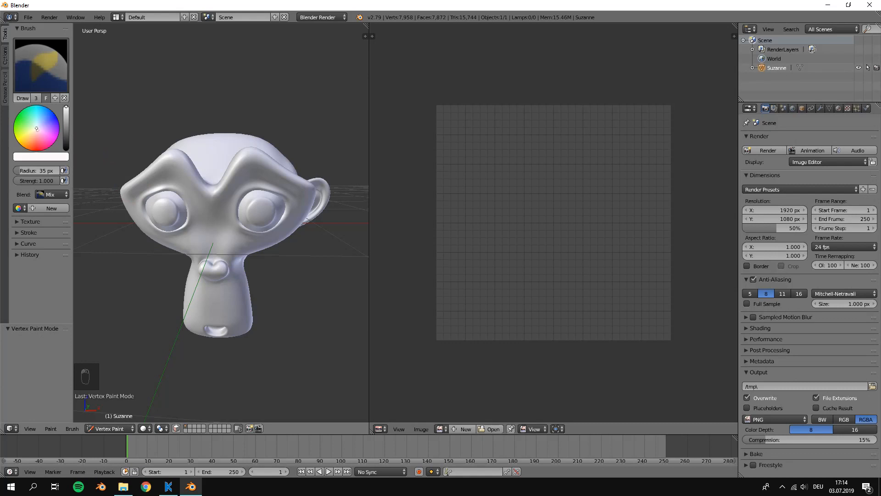
- Pick blue, paint a test stroke over the brow, then undo it
left_click(217, 197)
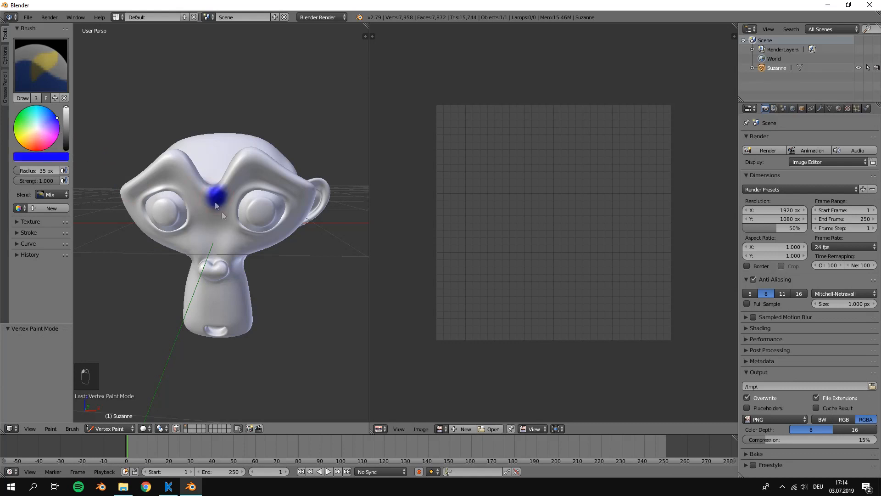
left_click_drag(216, 202, 261, 227)
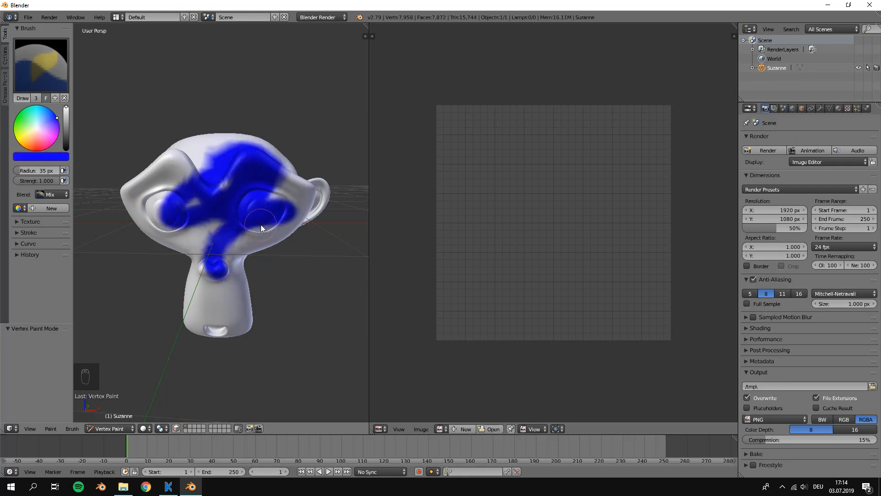
key("ctrl+z")
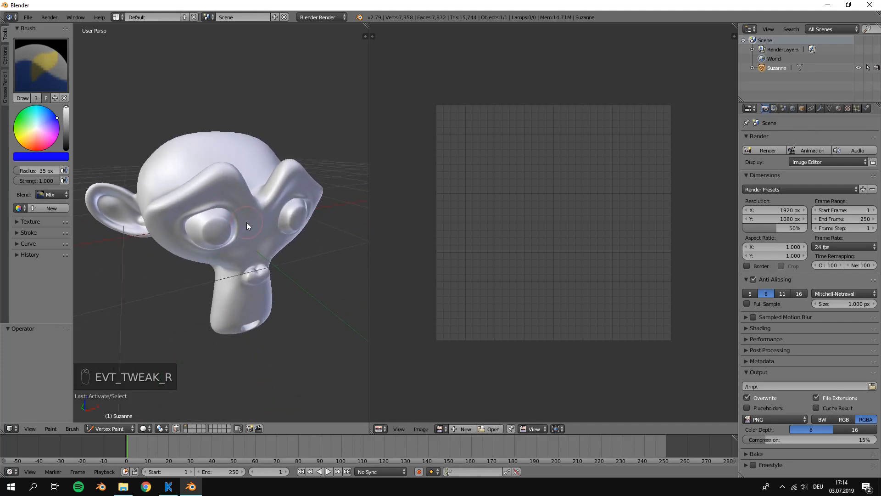
- In Edit Mode, select the brow face loop, undo wrong loops, then return to Vertex Paint
key("Tab")
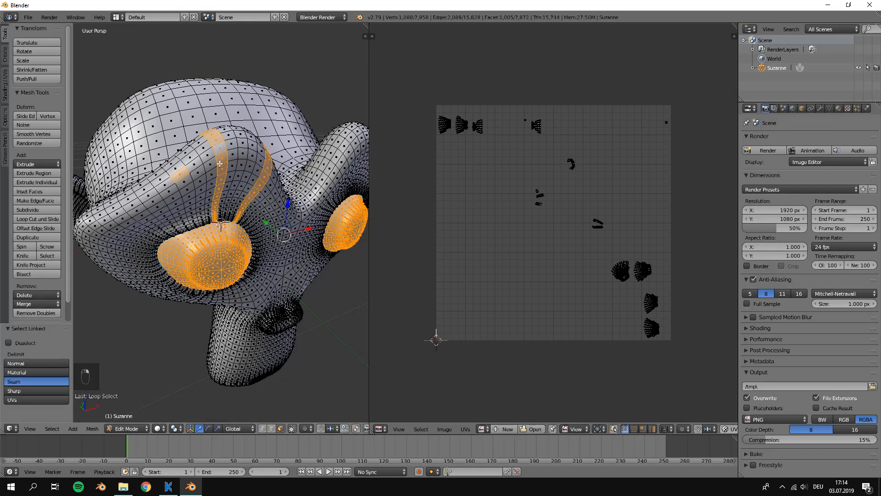
key("ctrl+z")
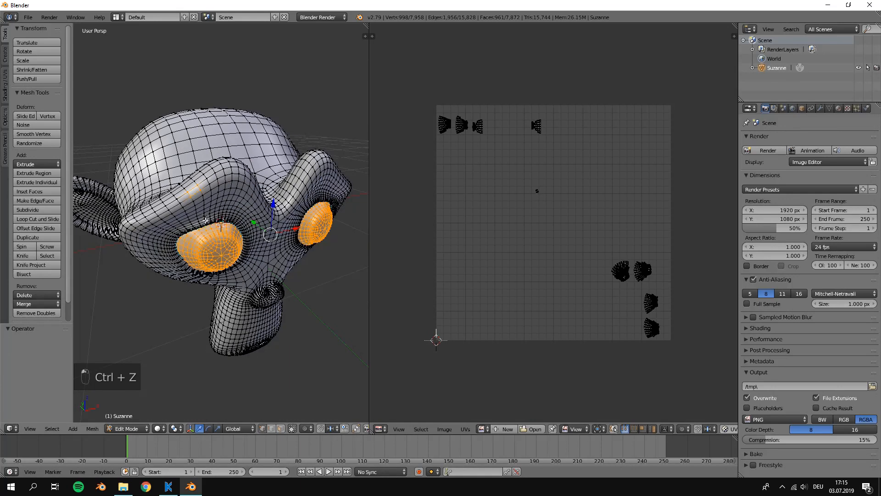
left_click(214, 180)
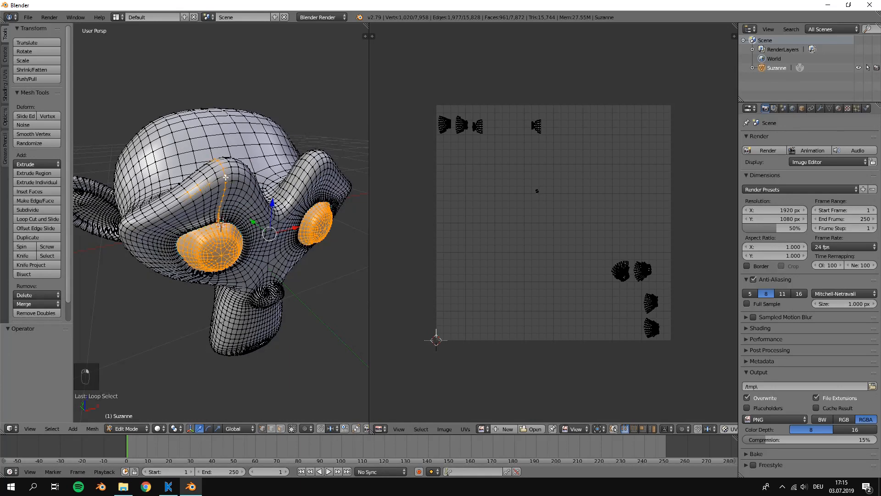
key("ctrl+z")
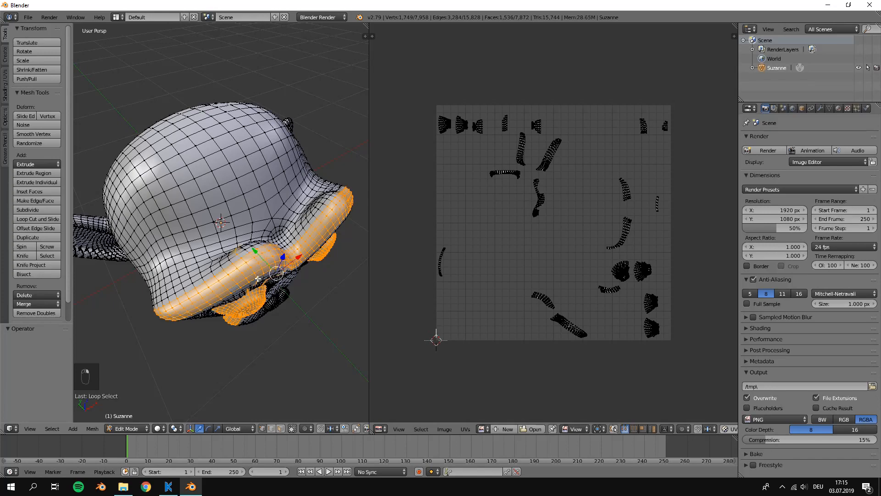
key("ctrl+z")
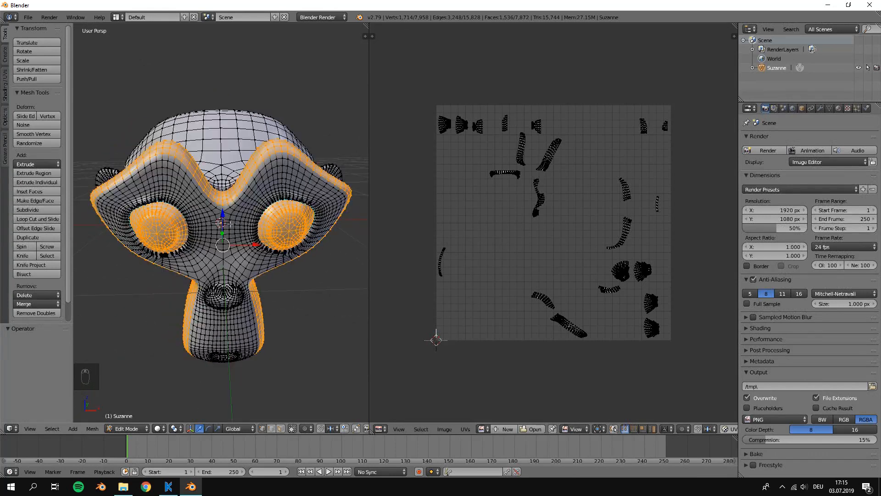
left_click(126, 429)
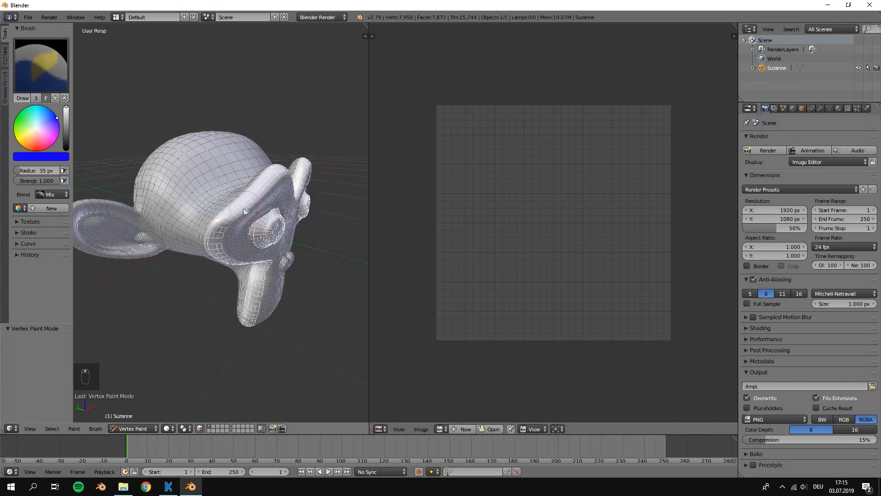
- Fill the selected eye and brow-rim faces with solid blue vertex colour
left_click_drag(242, 197, 202, 264)
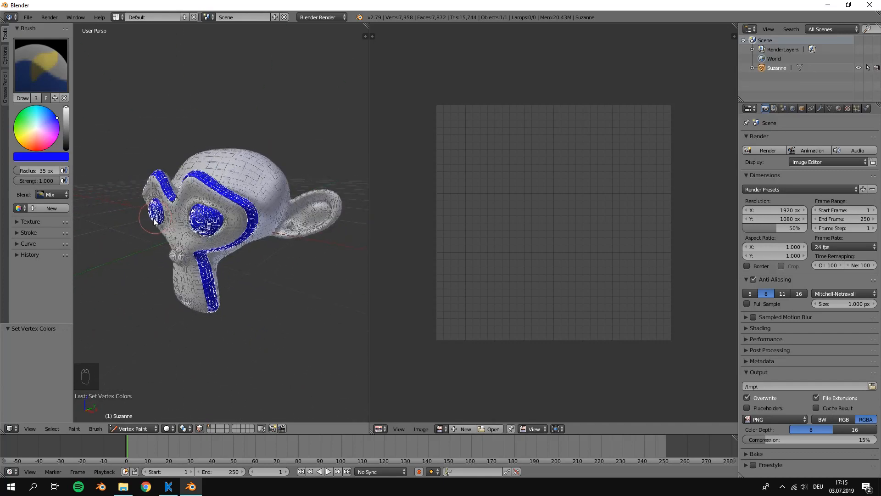
key("shift+n")
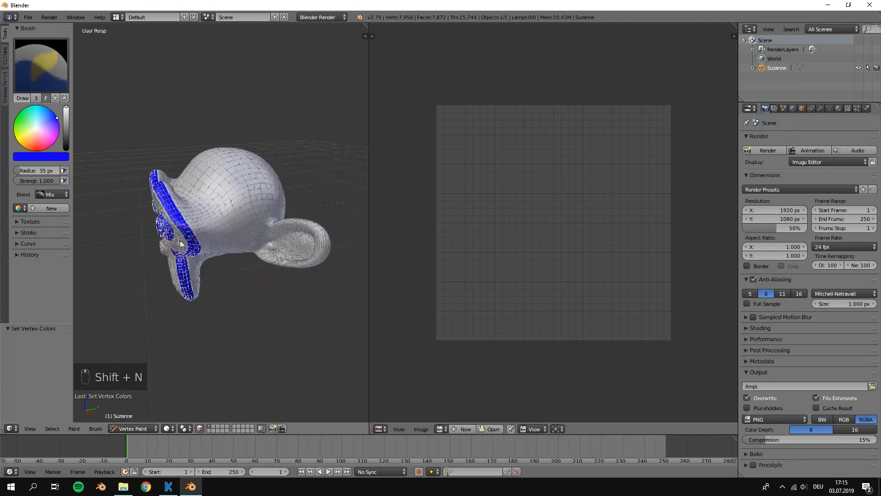
left_click(132, 428)
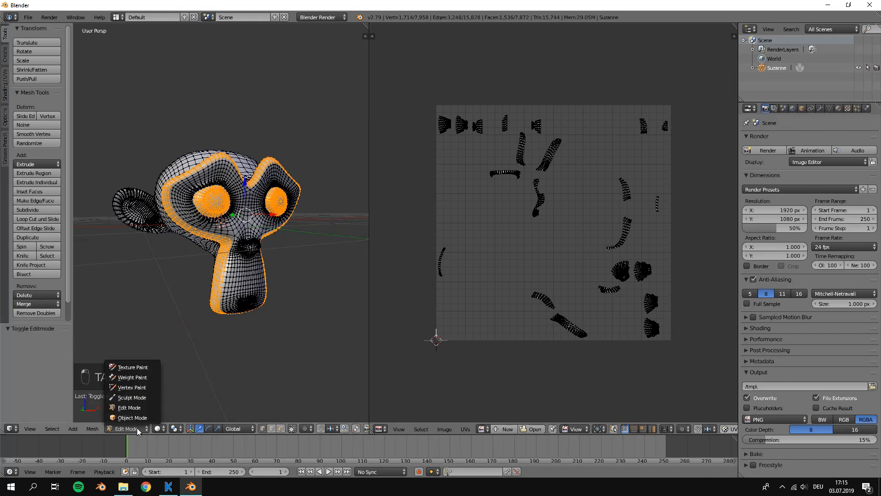
- Create a 1024×1024 Monkey_ColorID image and select all faces to display the UV layout
key("a")
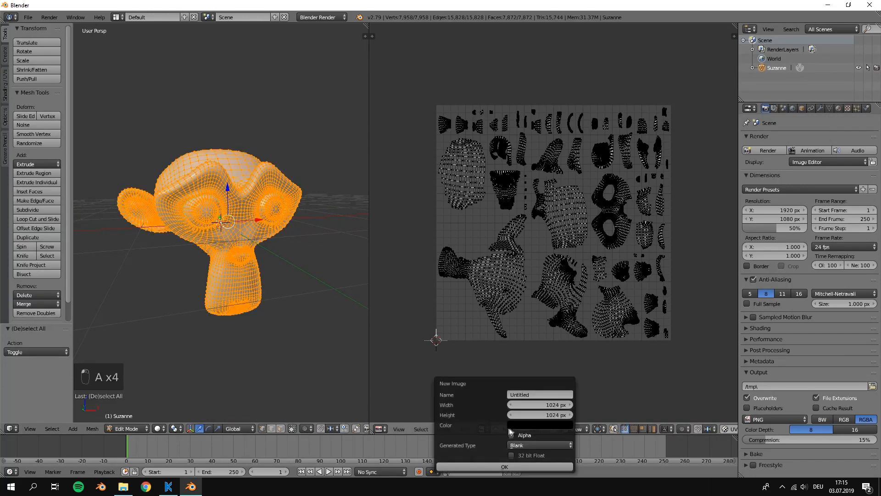
type("Monkey_ColorID")
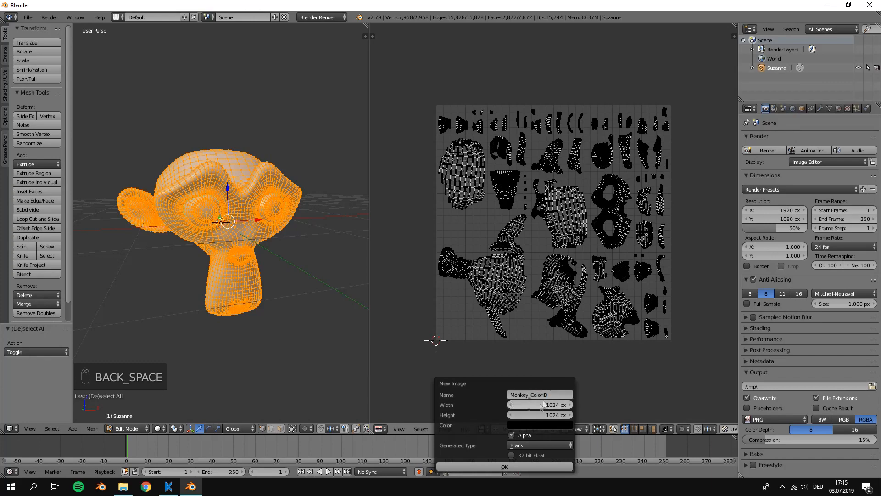
left_click(503, 466)
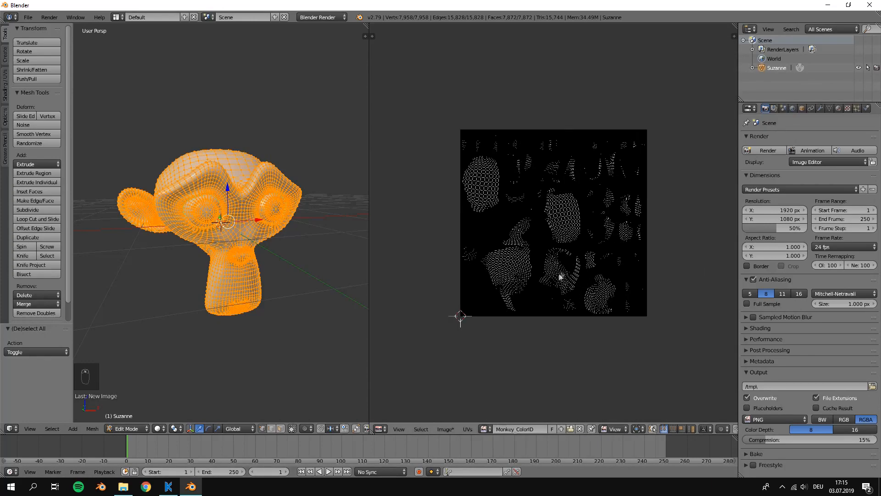
key("a")
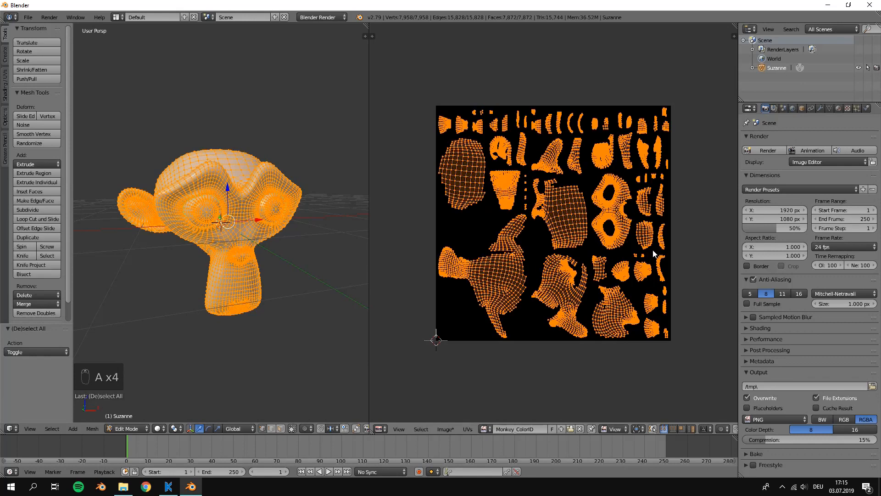
mouse_move(736, 172)
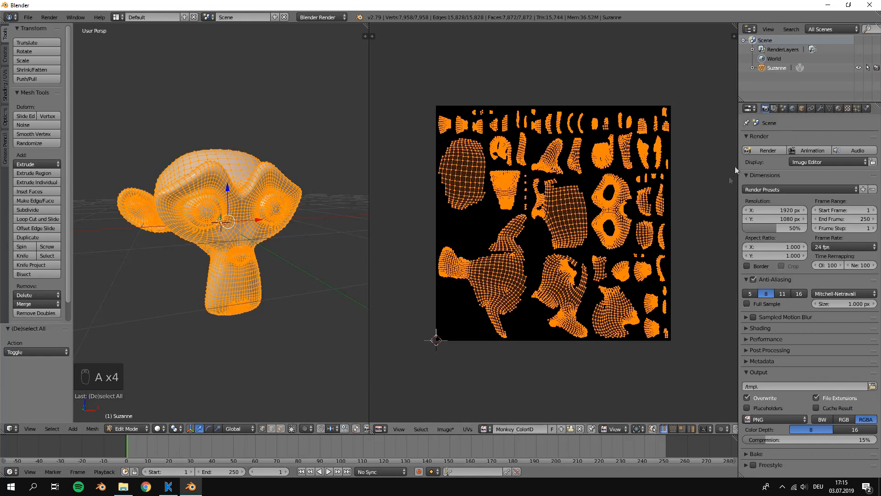
- Bake with Bake Mode set to Vertex Colors, then return to Object Mode
left_click(747, 135)
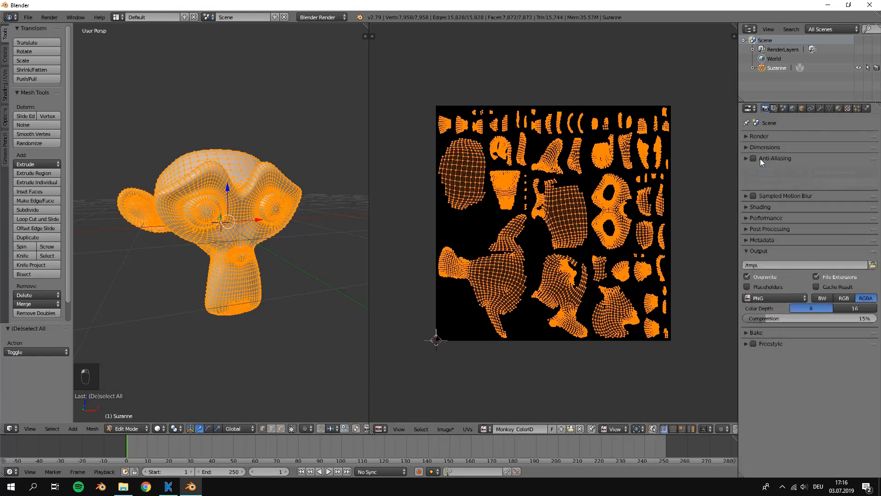
left_click(747, 158)
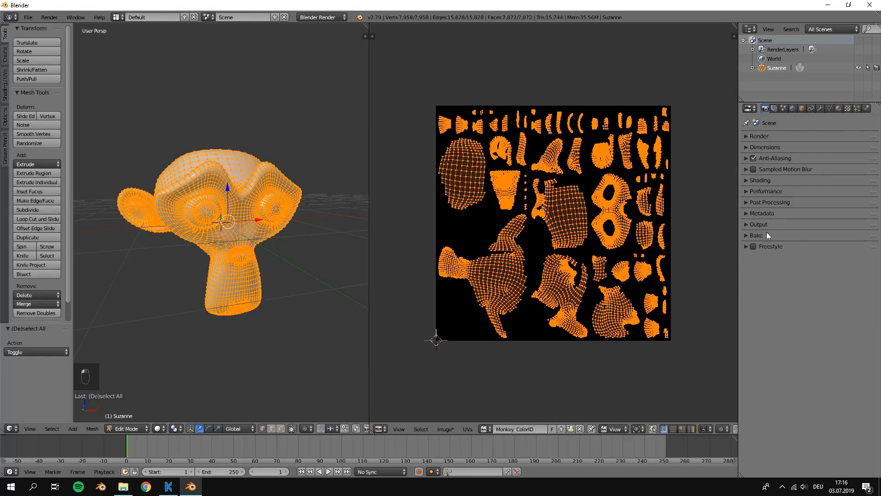
left_click(756, 235)
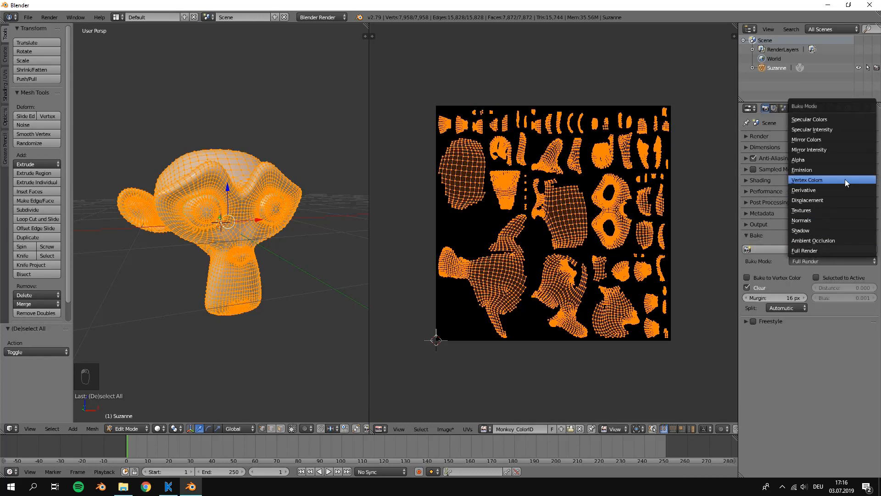
left_click(807, 180)
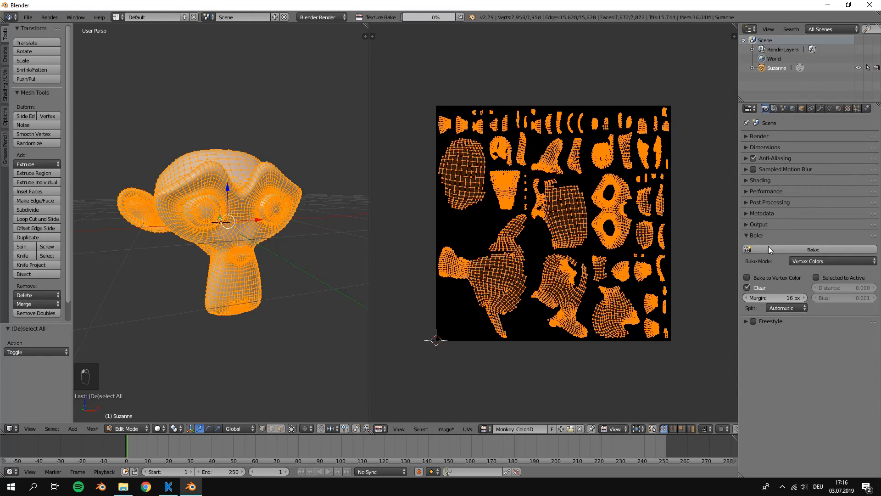
key("Tab")
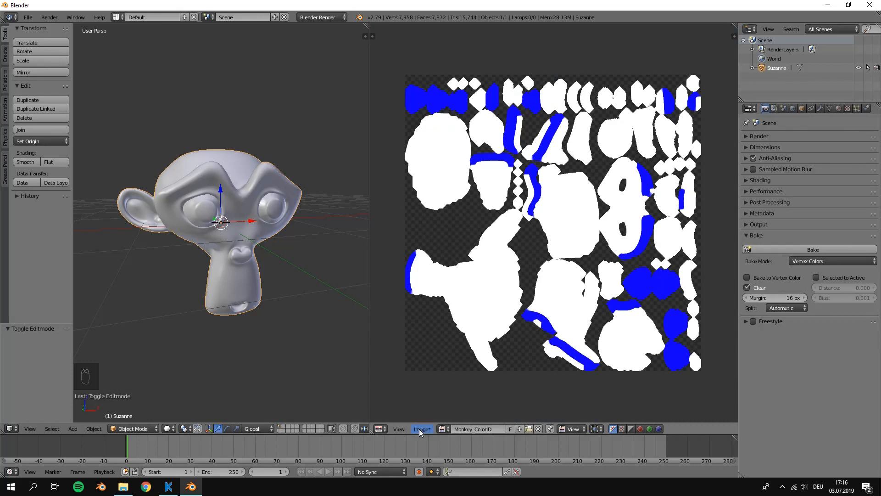
- Use Image > Save As Image to write Monkey_ColorID.png into the ArmorPaint - tutorial folder
left_click(421, 429)
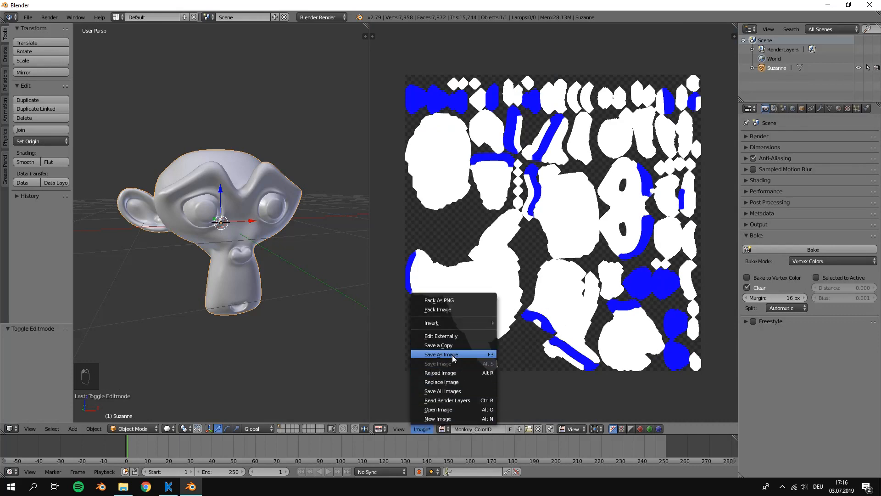
left_click(440, 354)
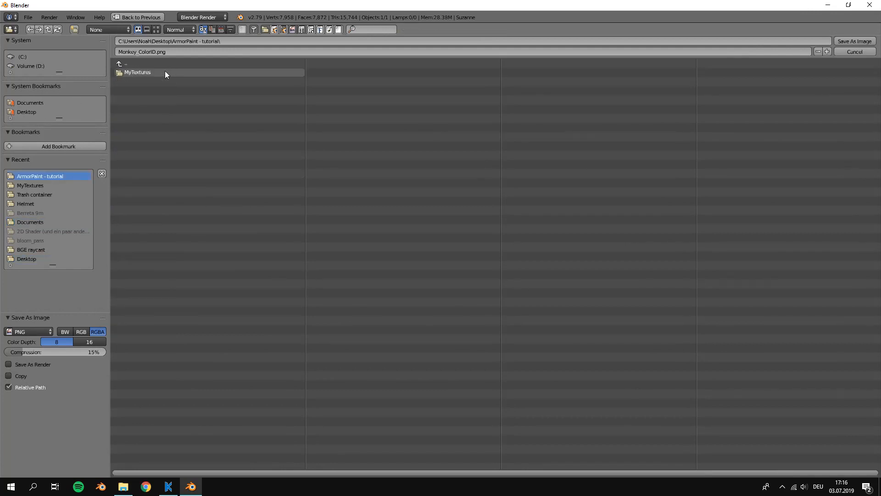
left_click(854, 51)
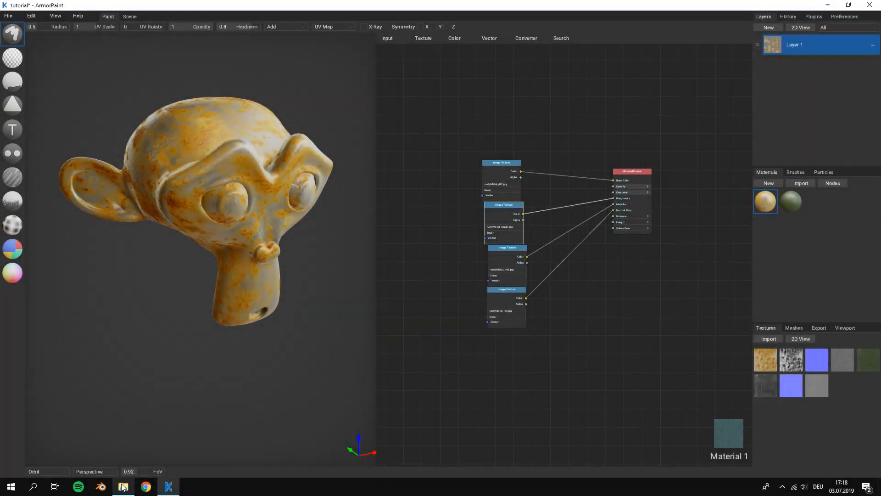
- Import Monkey_ColorID.png from the tutorial folder into ArmorPaint's Textures panel
left_click(122, 486)
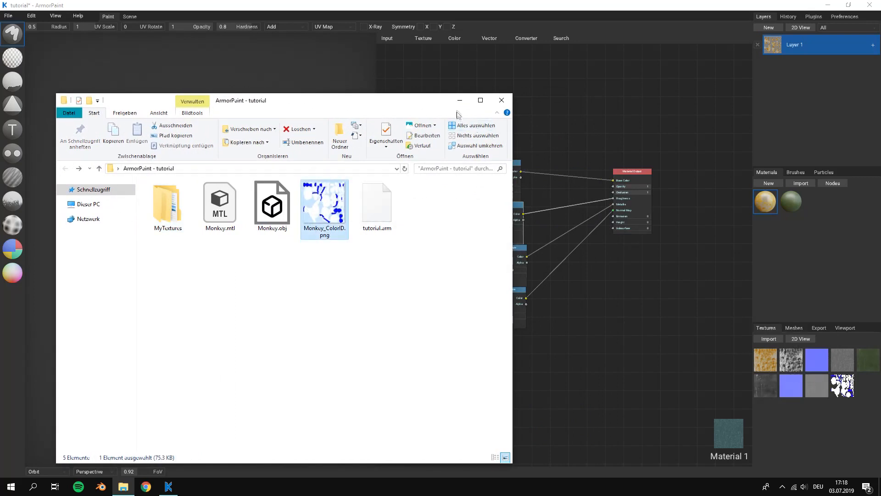
left_click(500, 100)
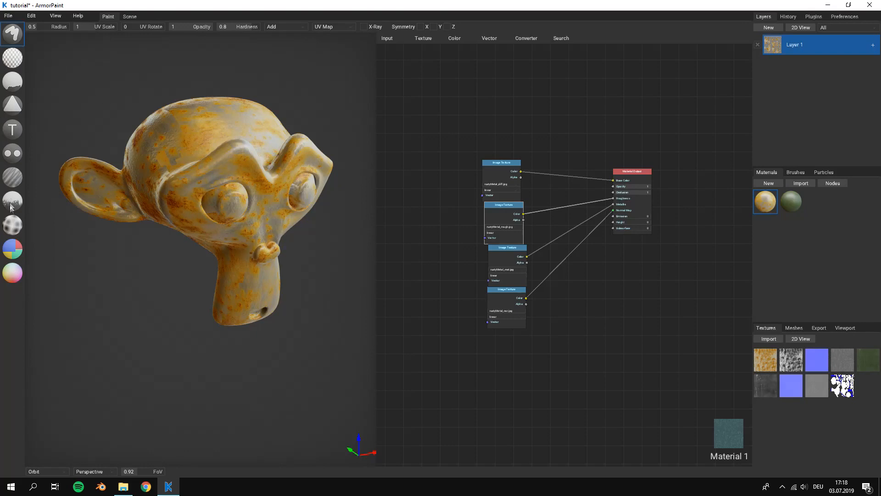
mouse_move(15, 252)
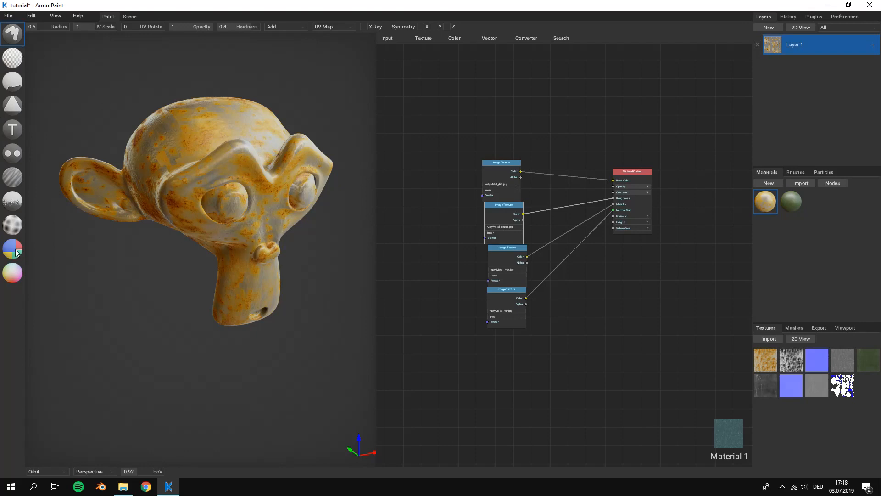
- Set Monkey_ColorID as the Color ID map and pick the blue region colour
left_click(12, 249)
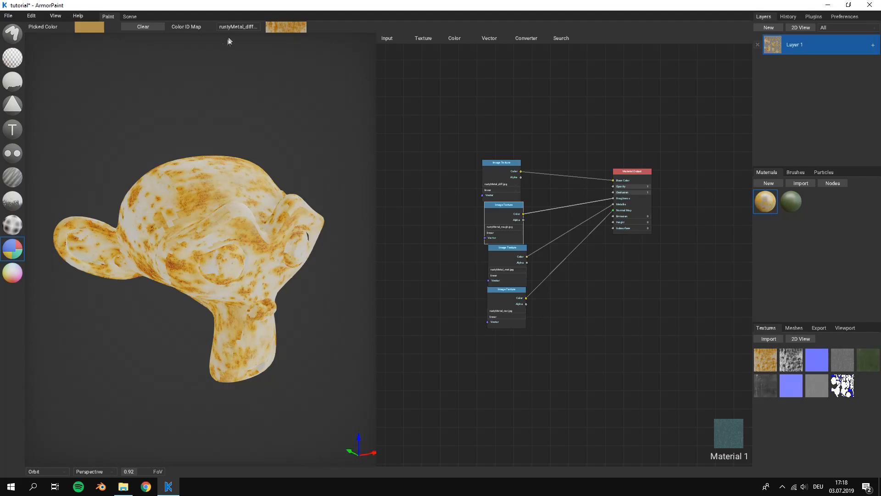
left_click(238, 27)
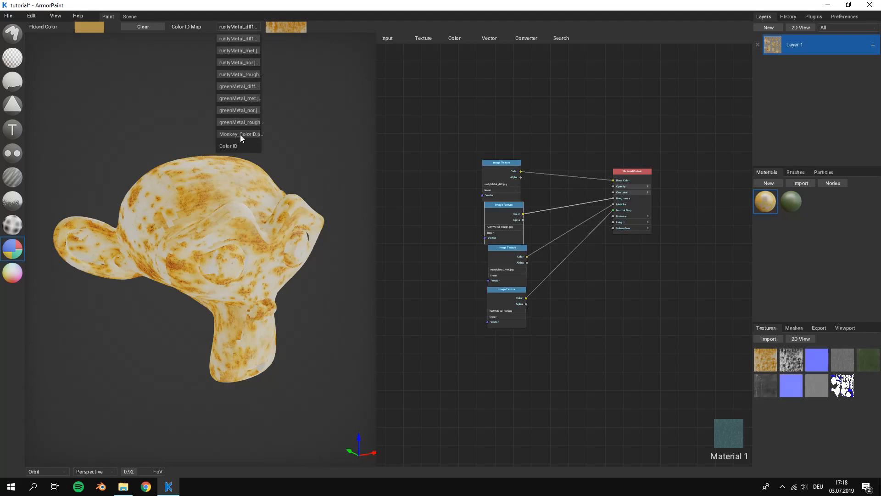
left_click(240, 133)
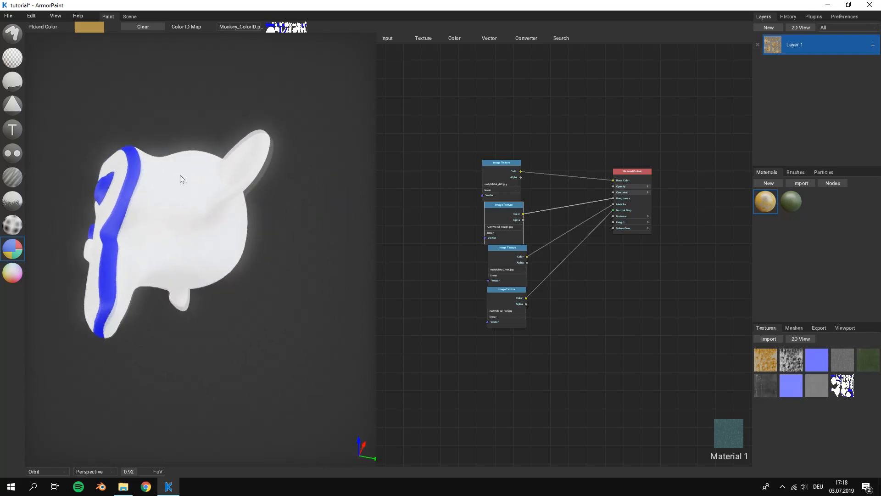
left_click_drag(182, 179, 223, 204)
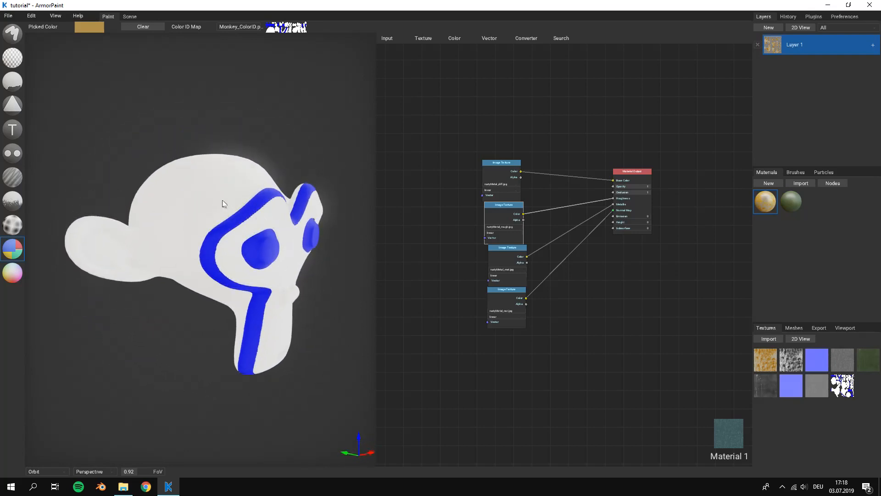
left_click(89, 27)
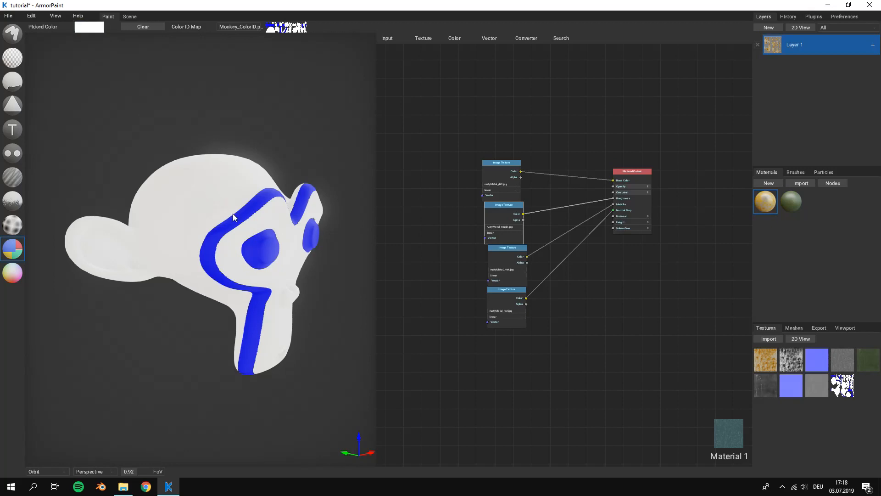
left_click(245, 219)
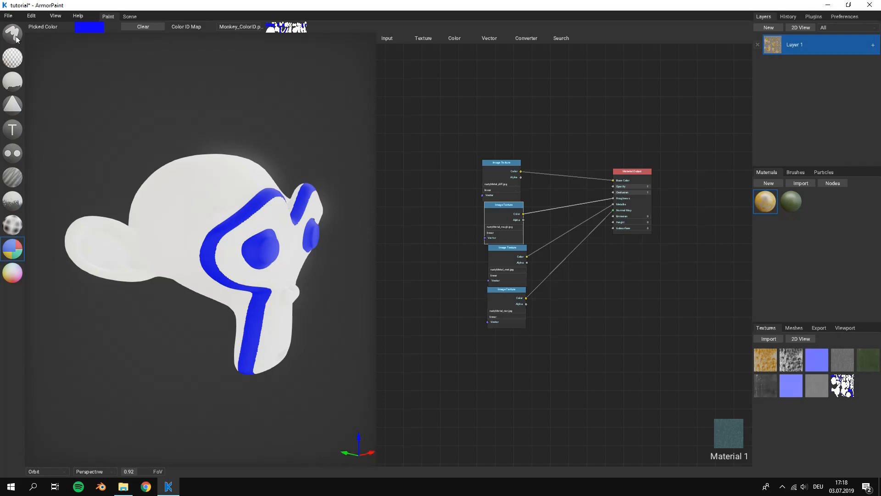
- Fill the blue eye and brow regions with green metal Material 2
left_click(12, 33)
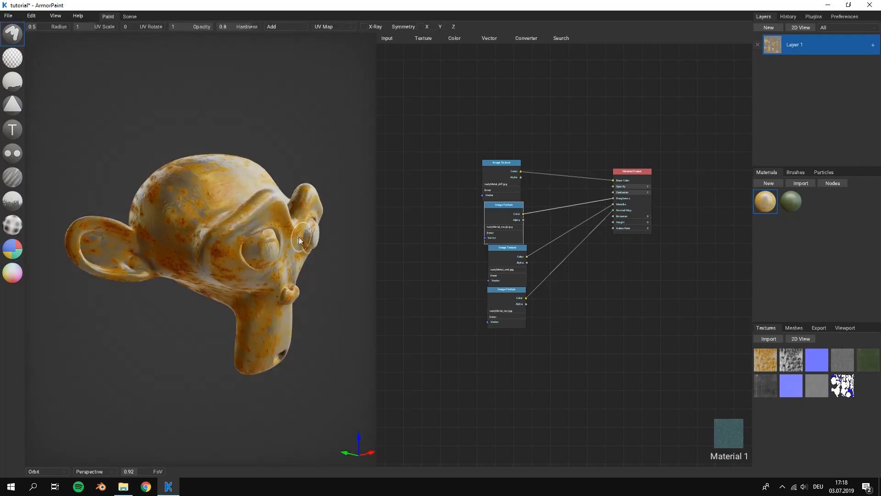
left_click(792, 201)
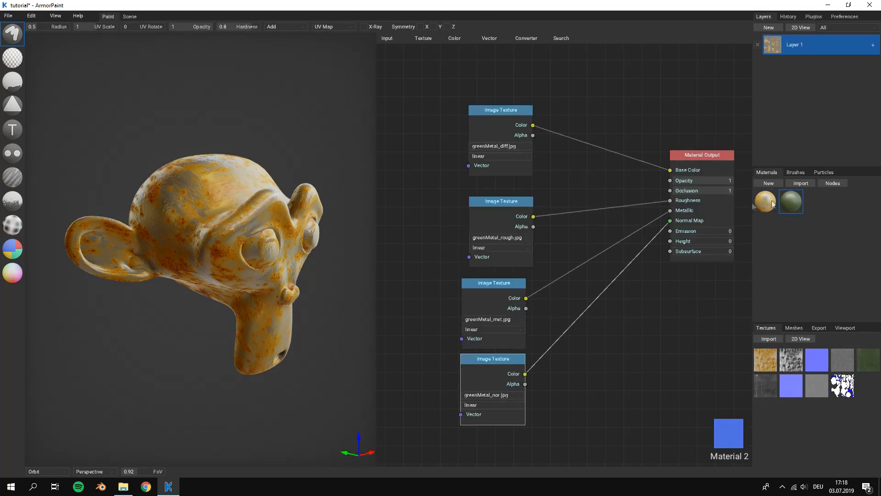
left_click(253, 229)
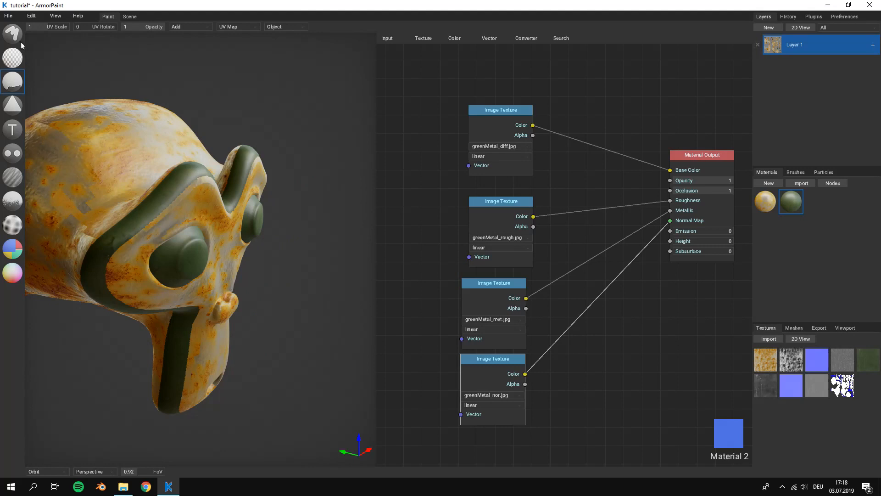
left_click(12, 33)
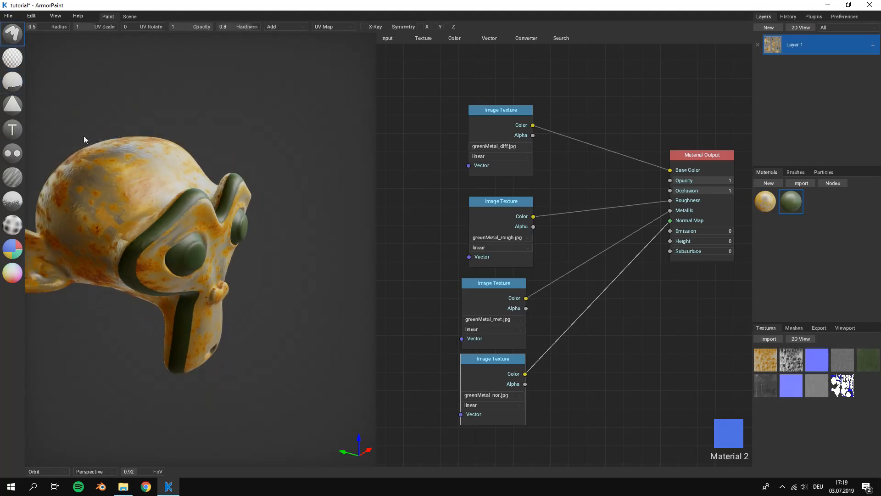
- Brush green metal patches over the top and sides of the monkey's head
left_click(13, 249)
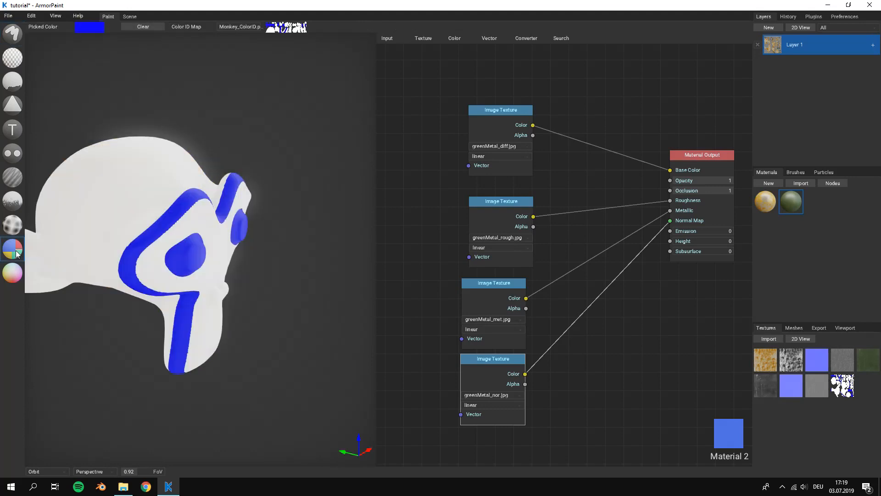
mouse_move(127, 167)
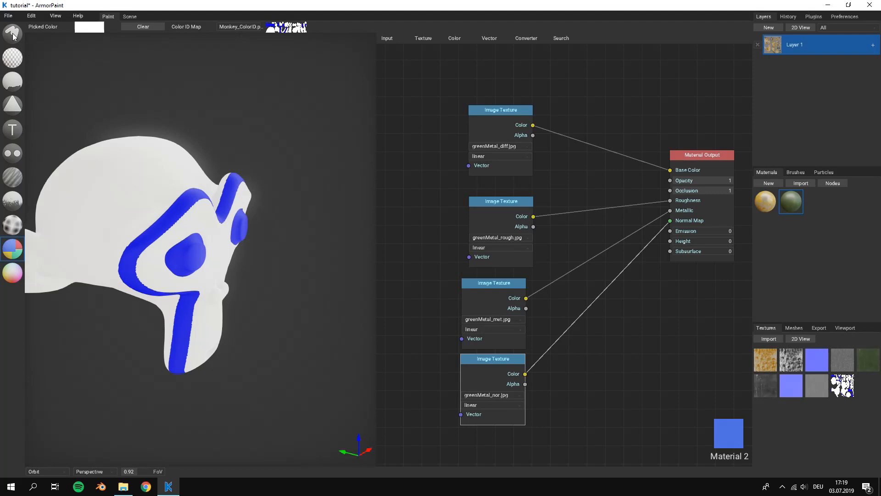
left_click(12, 33)
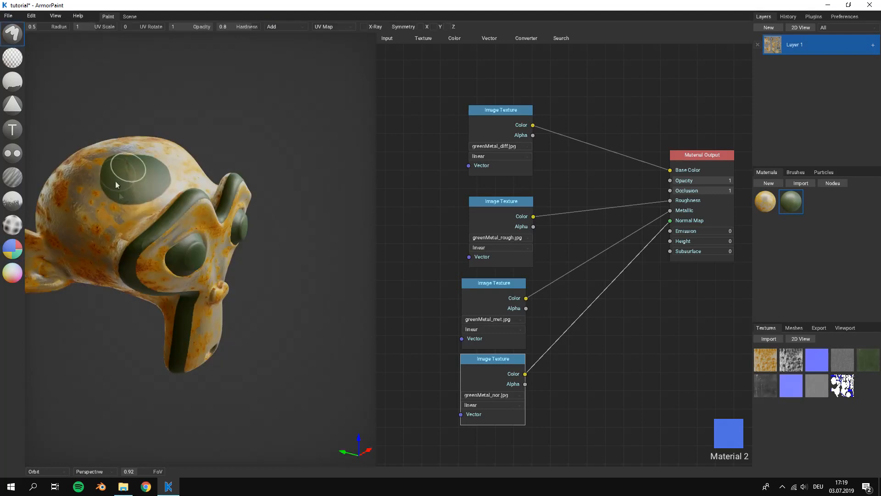
left_click_drag(115, 185, 151, 202)
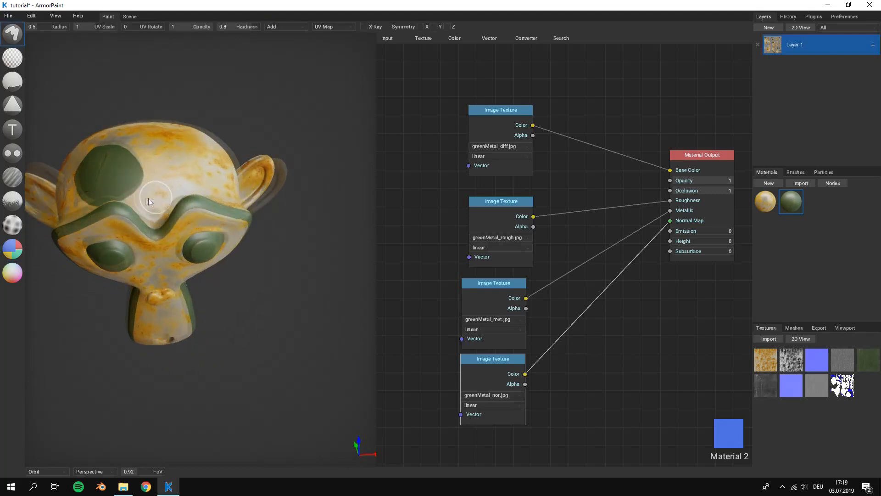
left_click_drag(149, 202, 303, 217)
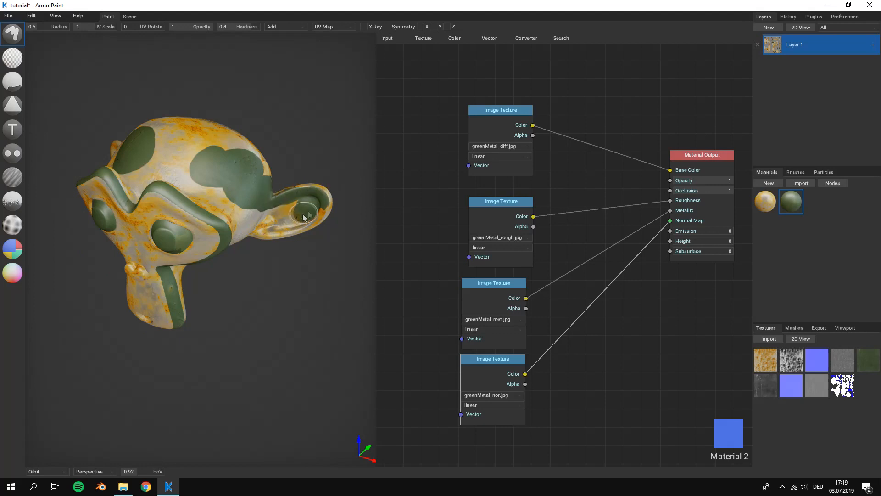